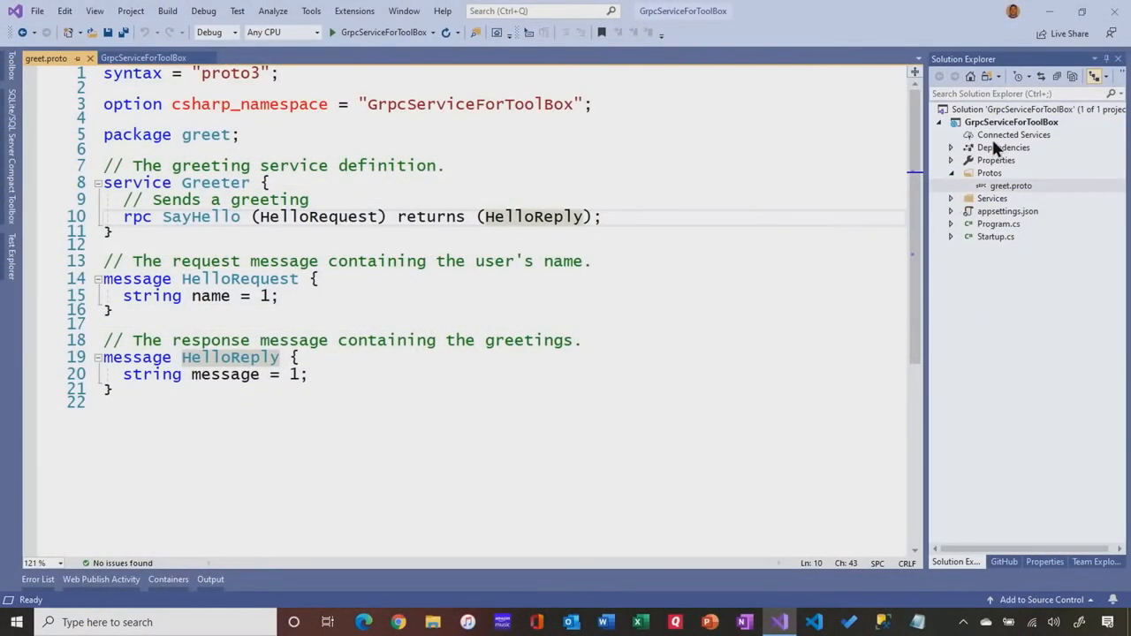
# Select the GrpcServiceForToolBox project and bring up its context menu
pyautogui.click(1010, 122)
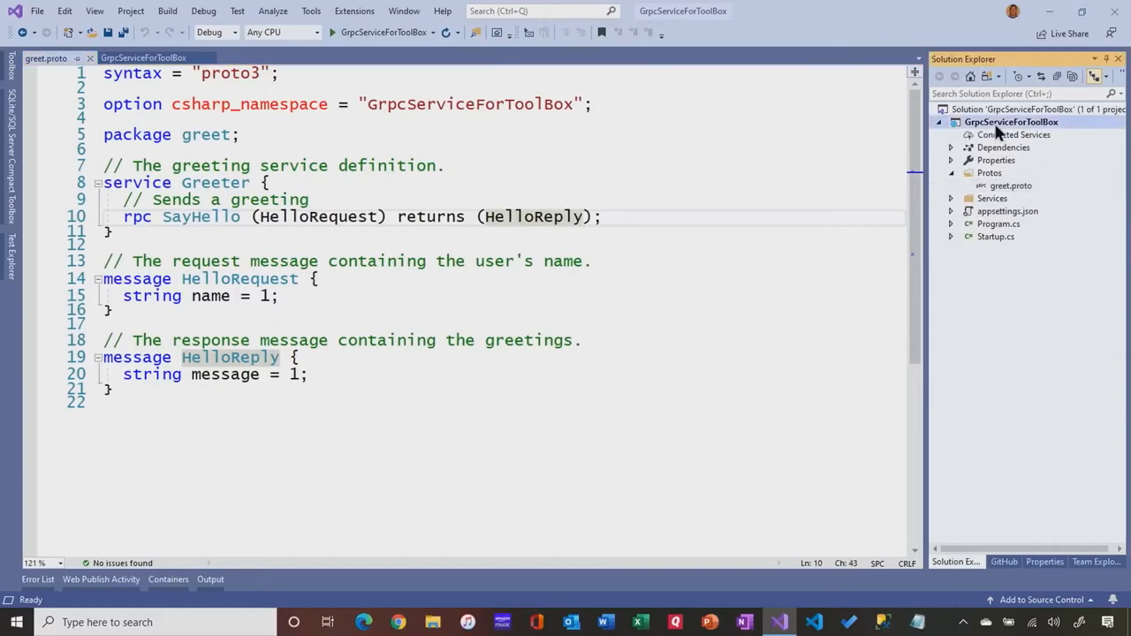
pyautogui.rightClick(1010, 122)
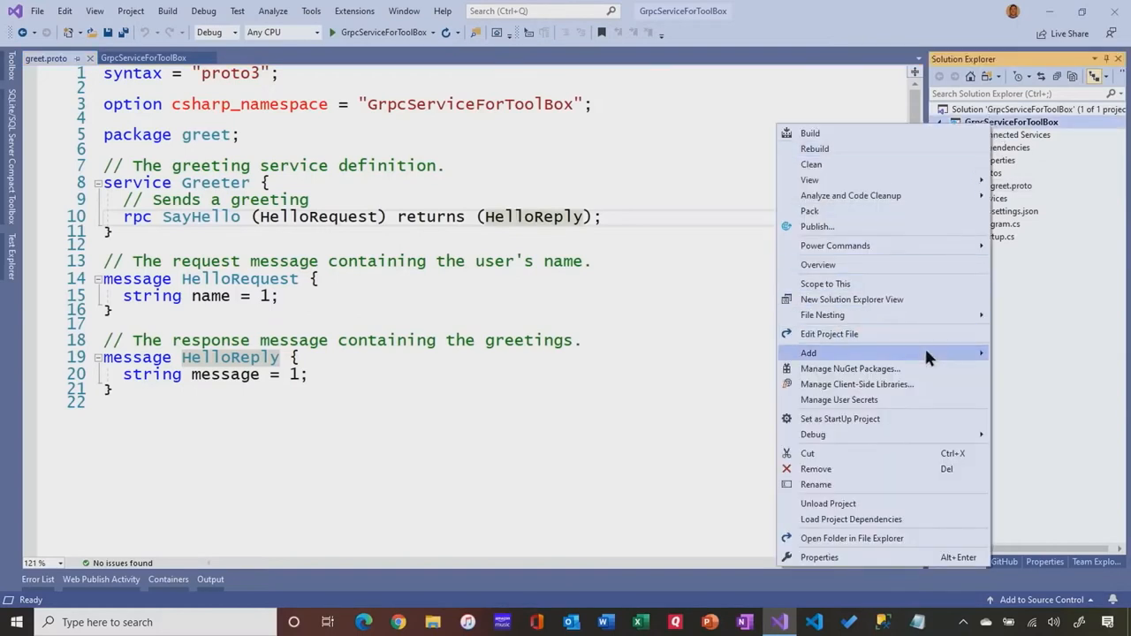
pyautogui.moveTo(807, 353)
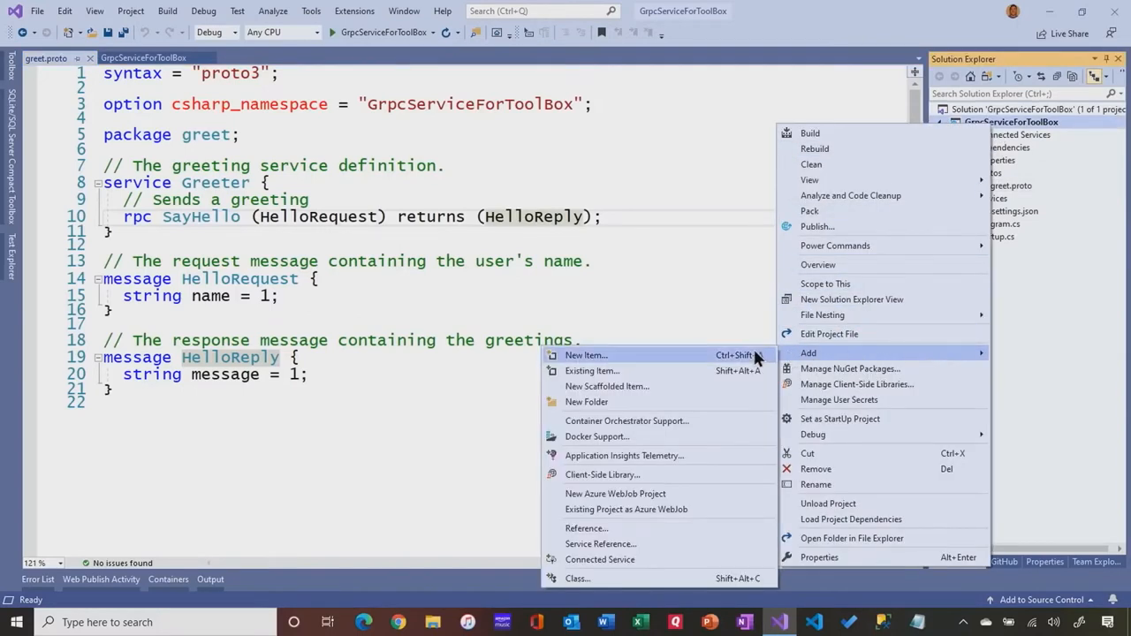
pyautogui.moveTo(693, 437)
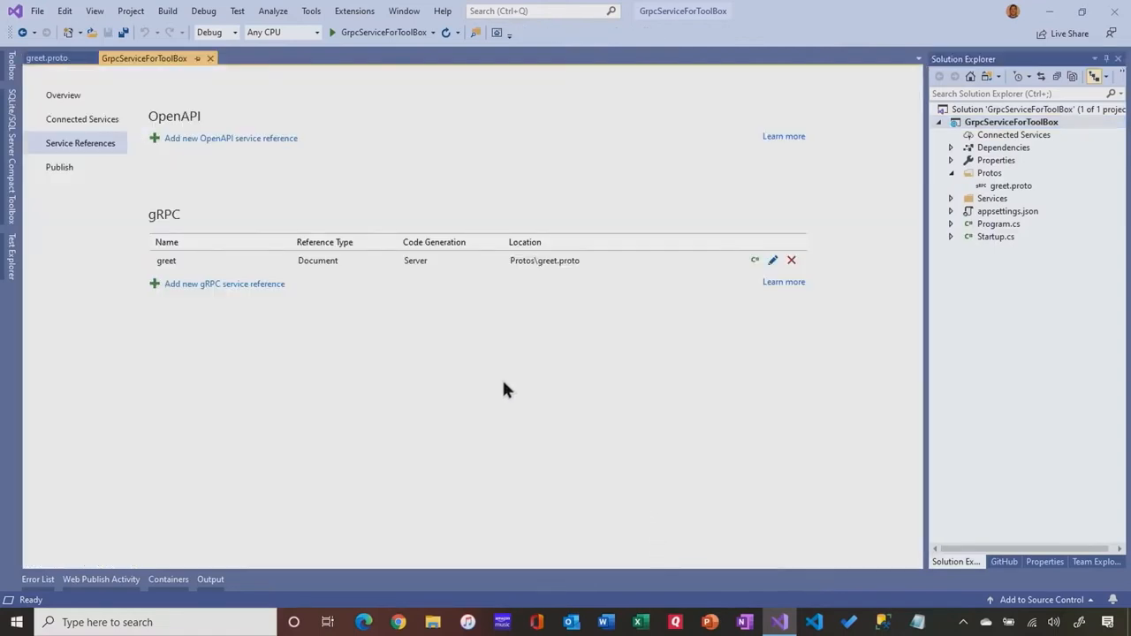
pyautogui.moveTo(192, 269)
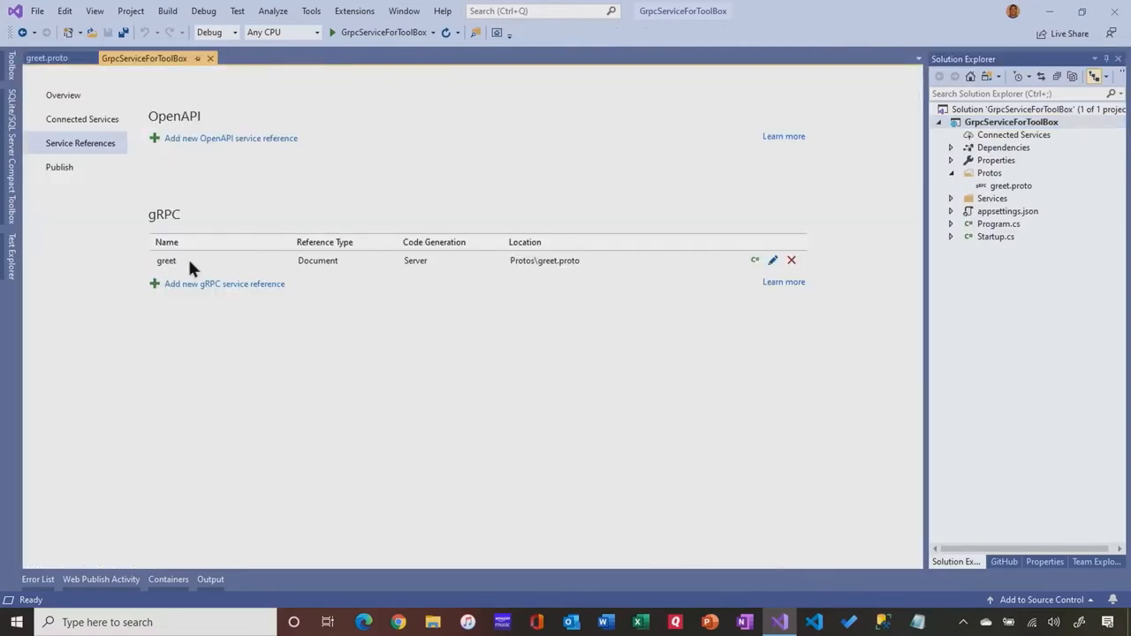
pyautogui.moveTo(163, 272)
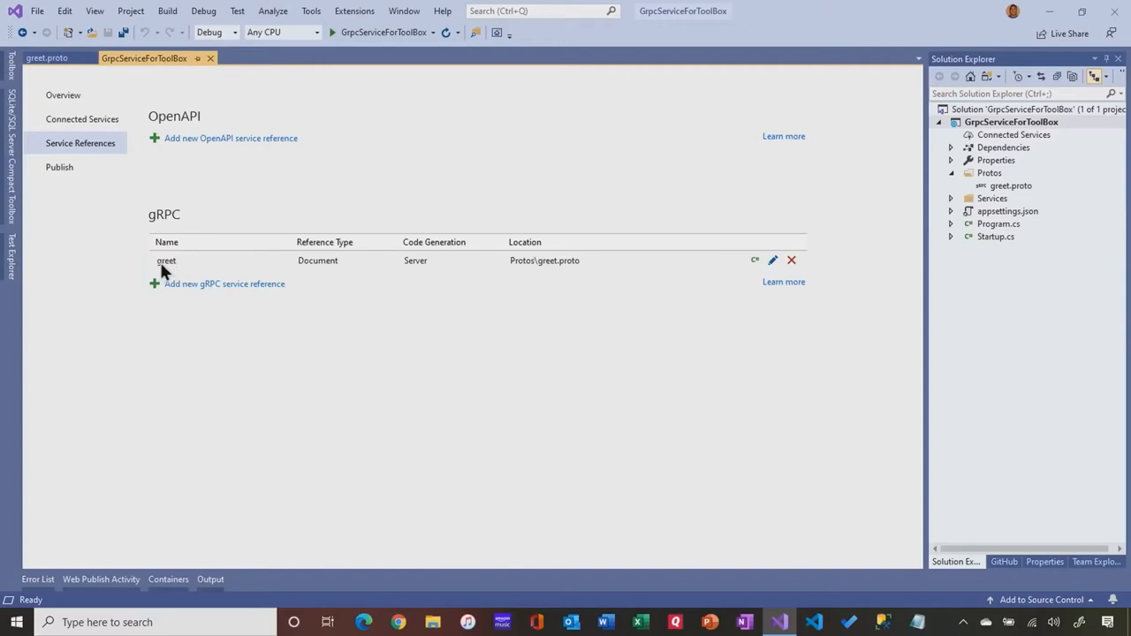
pyautogui.moveTo(317, 270)
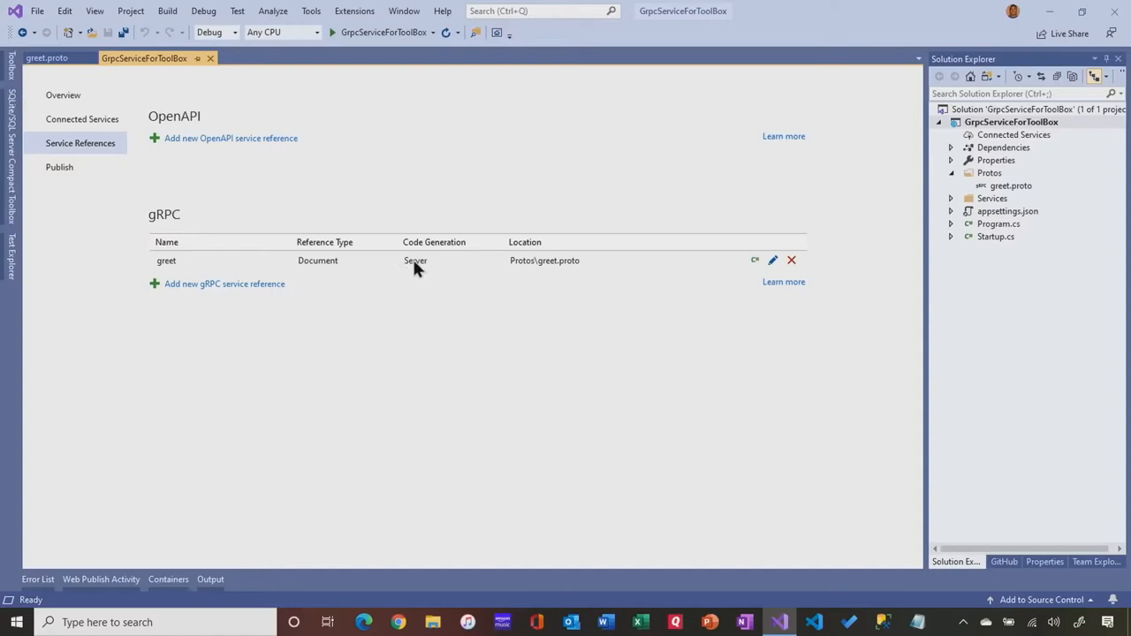
pyautogui.moveTo(422, 268)
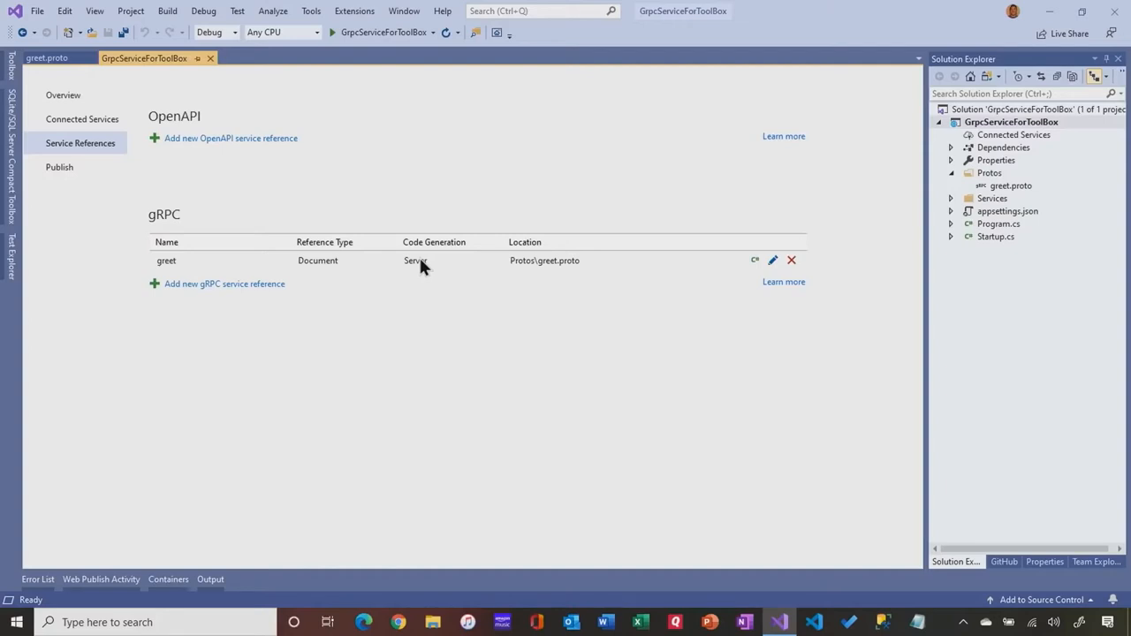
pyautogui.moveTo(581, 283)
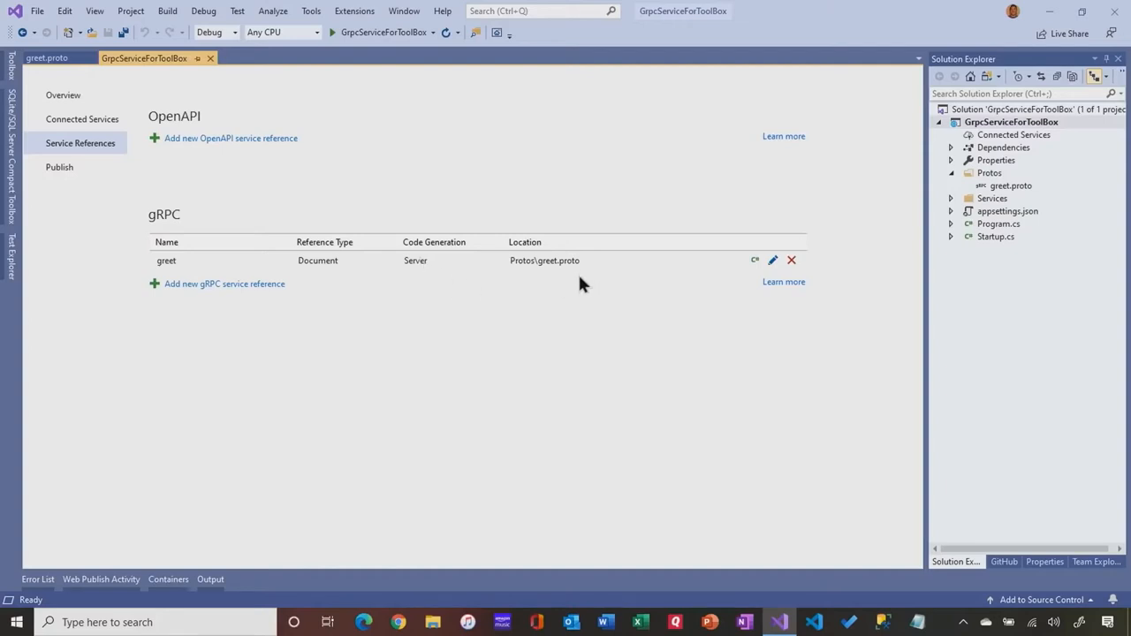
pyautogui.moveTo(219, 293)
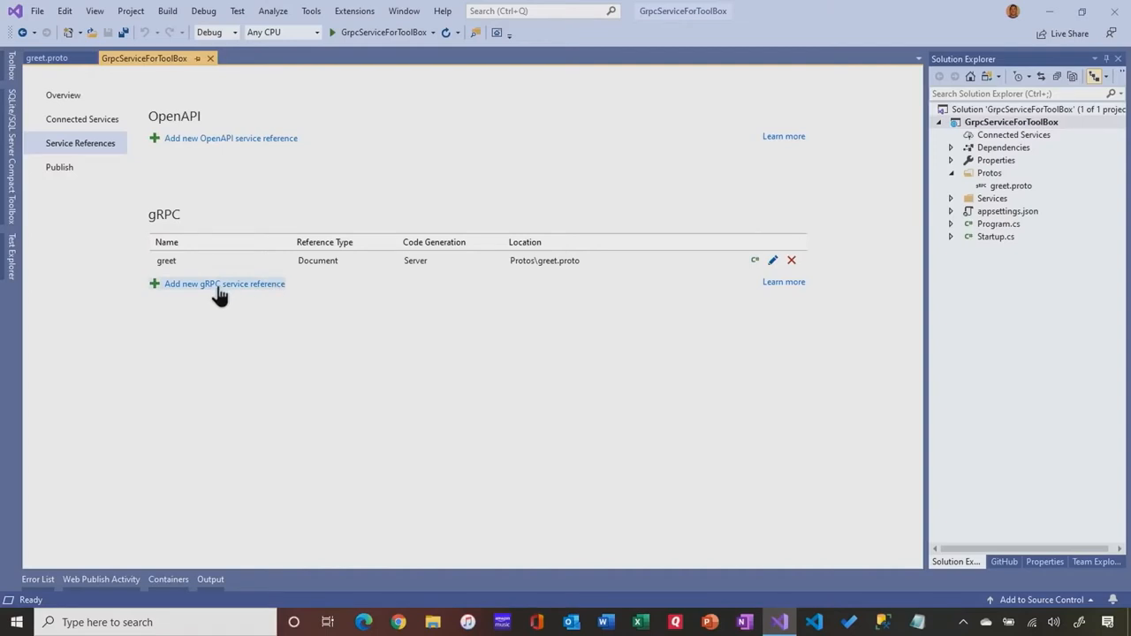
pyautogui.moveTo(234, 297)
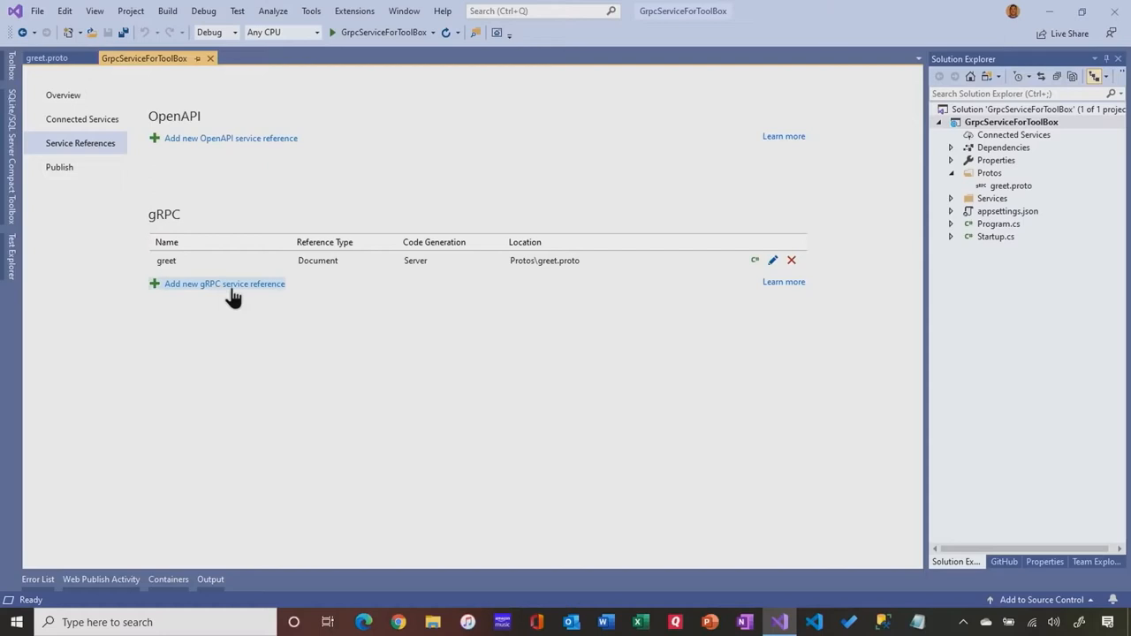
pyautogui.moveTo(272, 265)
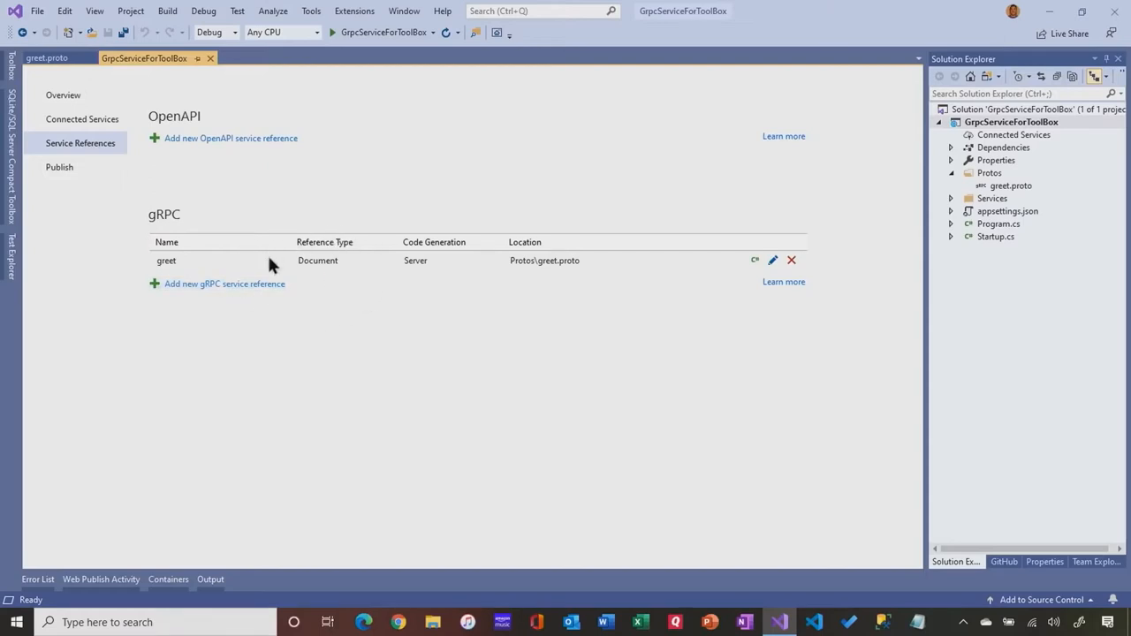
pyautogui.moveTo(944, 143)
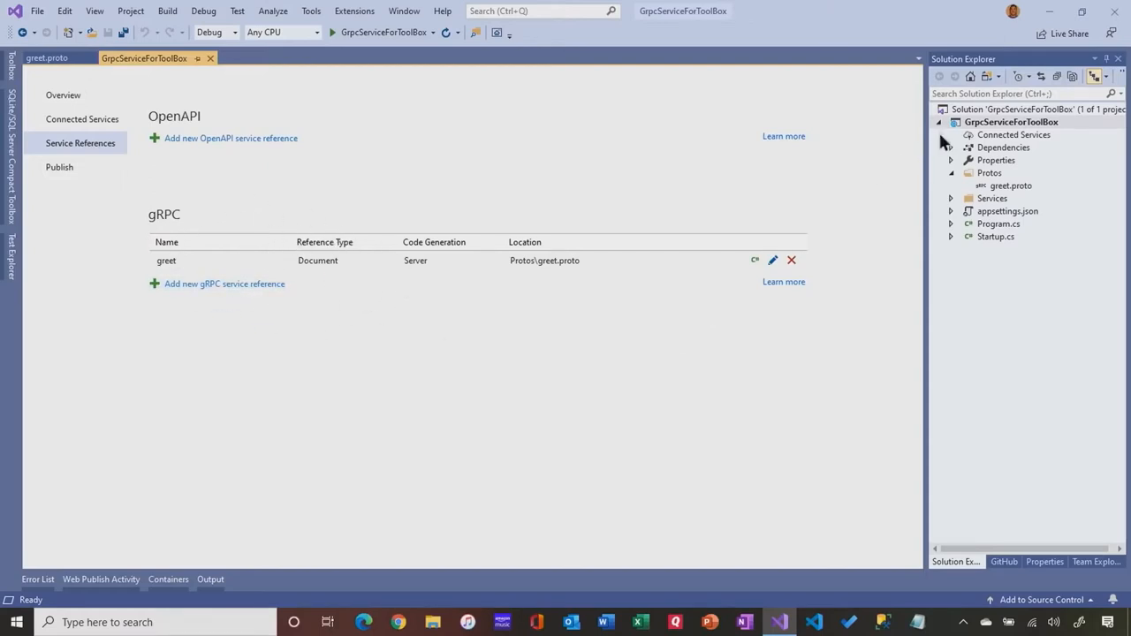
# Open the GrpcServiceForToolBox .csproj showing the Protobuf entry for Protos\greet.proto
pyautogui.doubleClick(1010, 122)
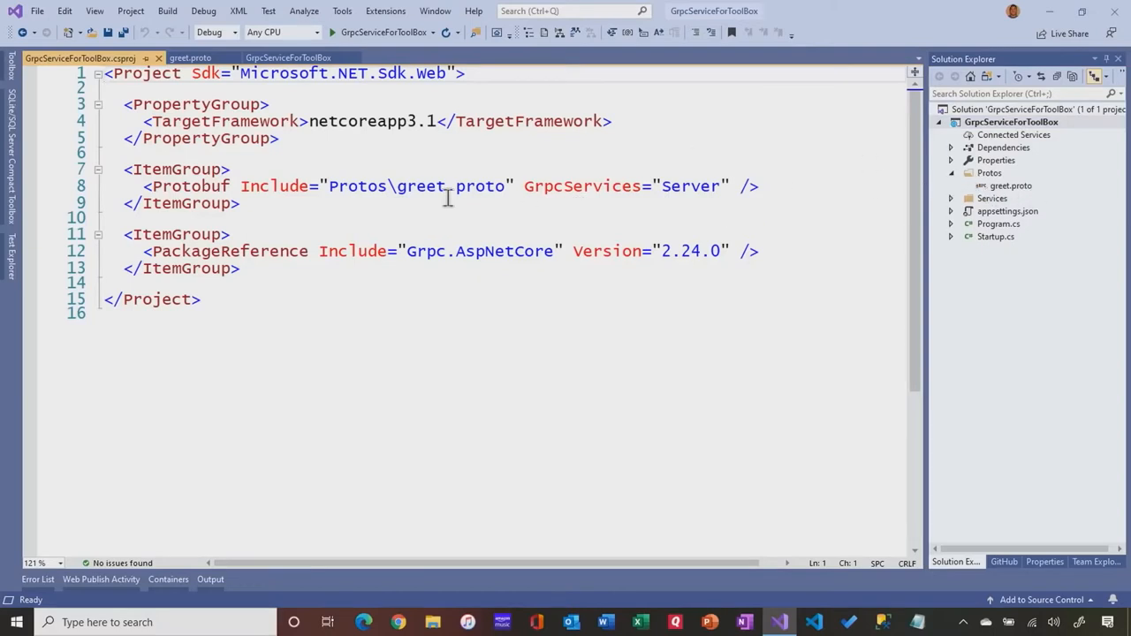
pyautogui.moveTo(682, 193)
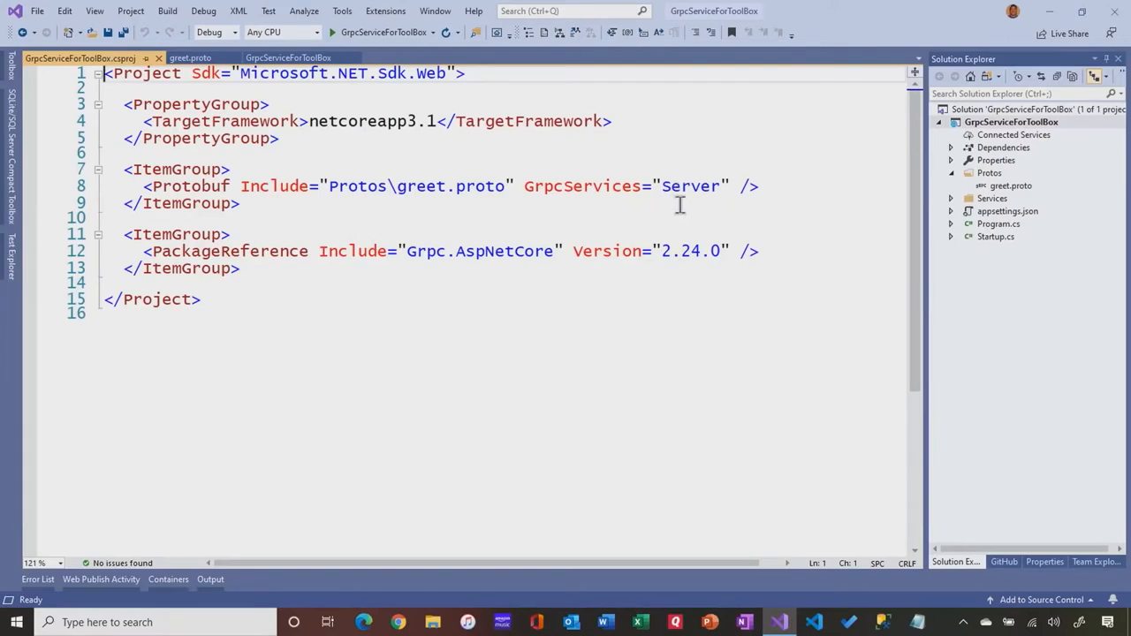
pyautogui.moveTo(640, 261)
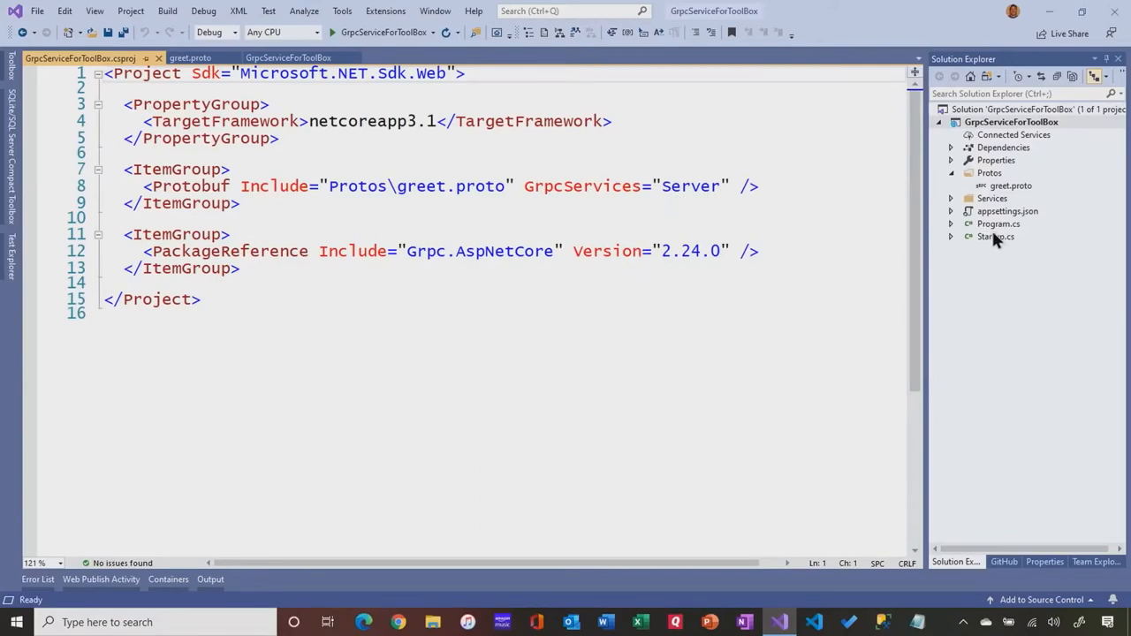
# Open Startup.cs and scroll down to the Configure method with the GreeterService endpoint mapping
pyautogui.doubleClick(996, 237)
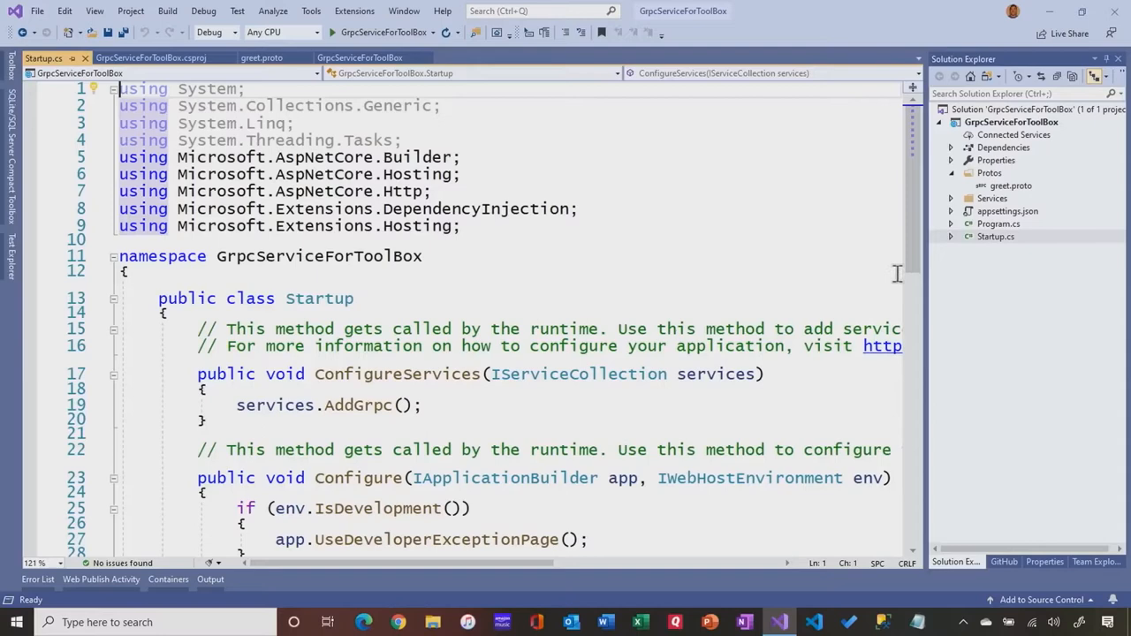
pyautogui.scroll(-3)
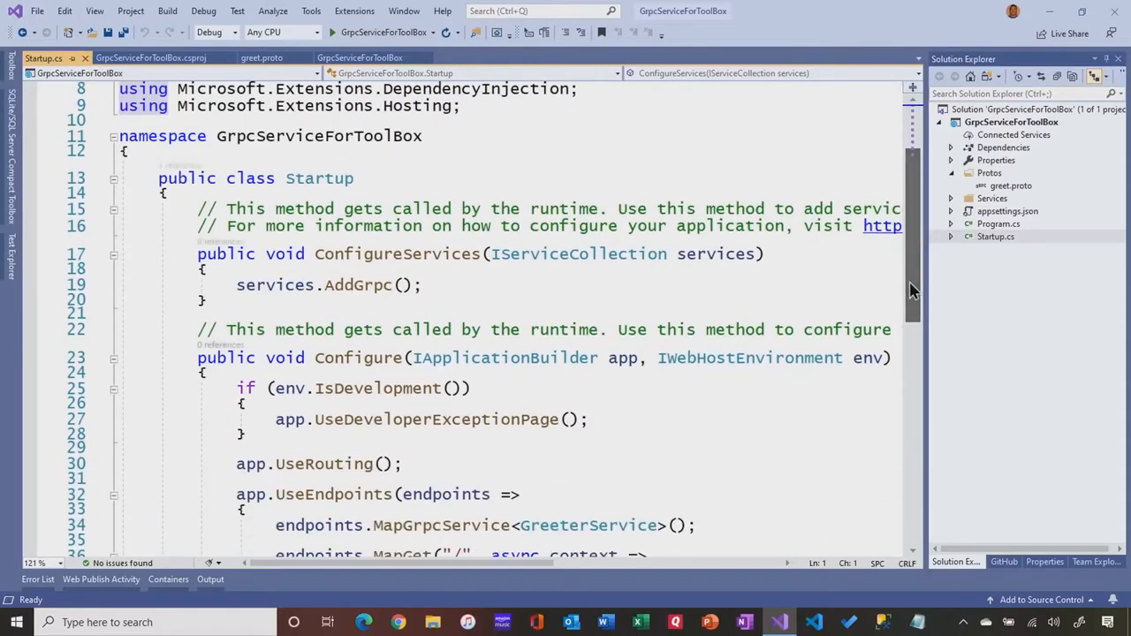
pyautogui.moveTo(357, 285)
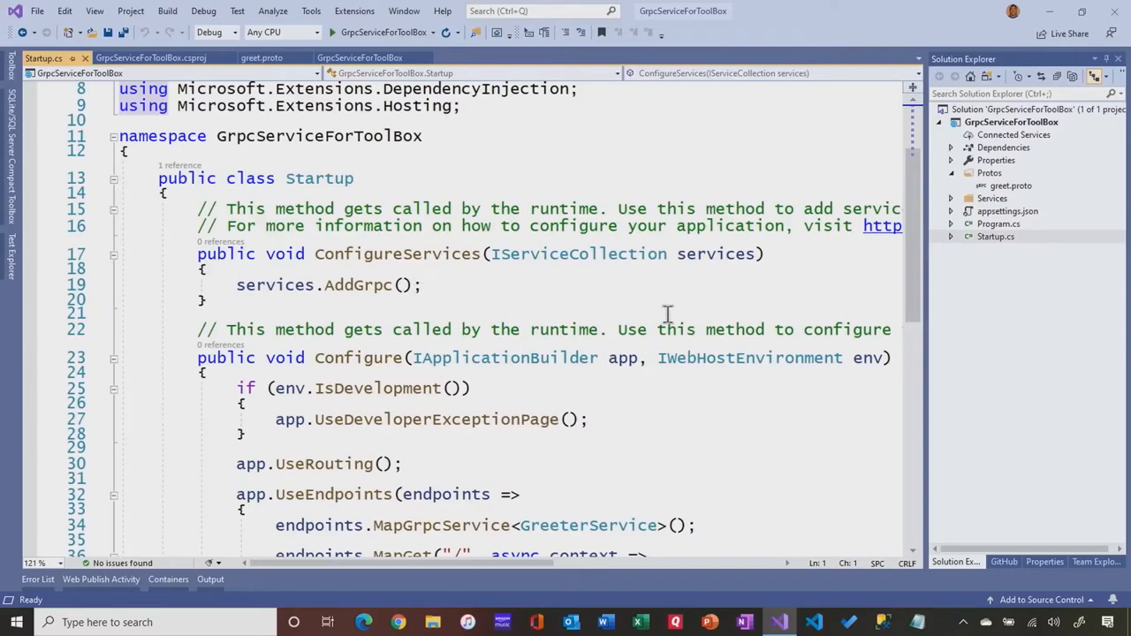
pyautogui.scroll(-3)
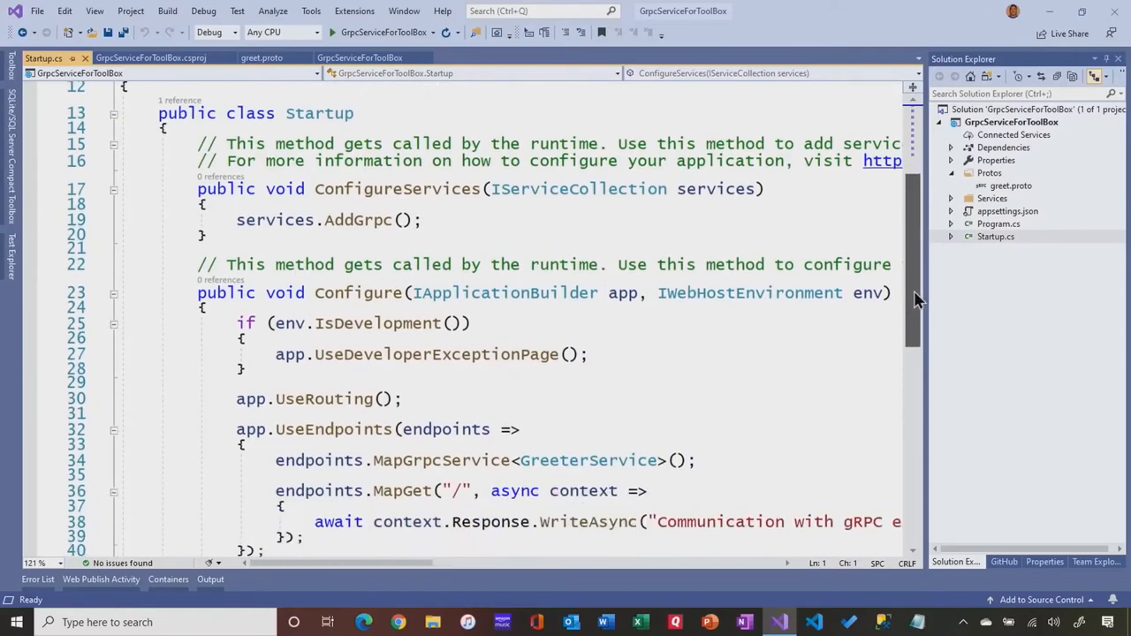
pyautogui.scroll(-3)
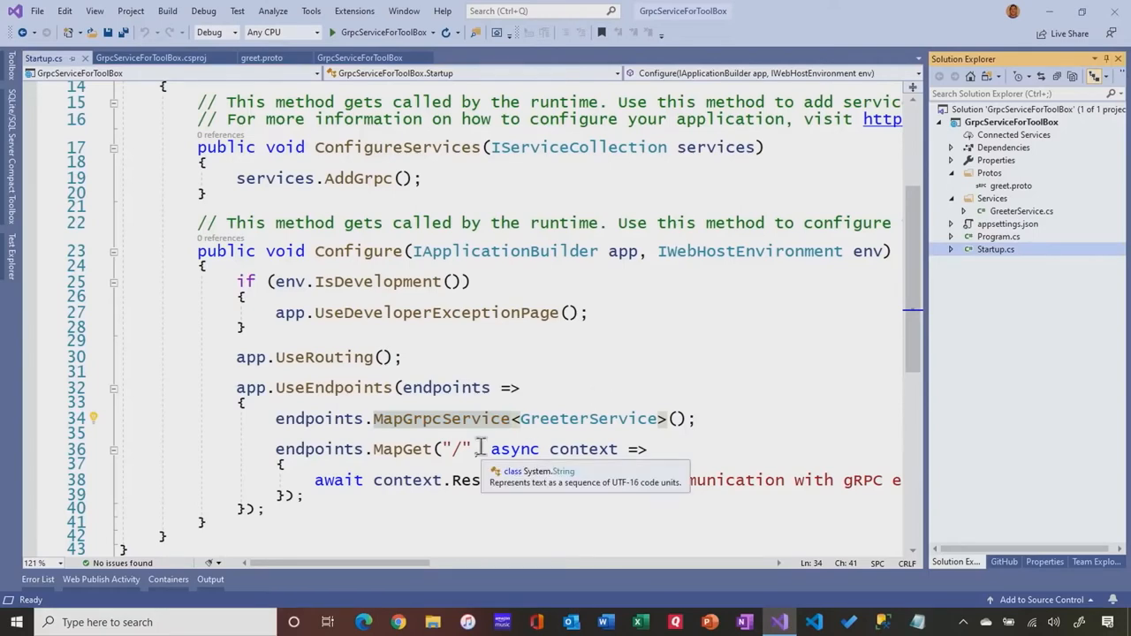
pyautogui.moveTo(432, 438)
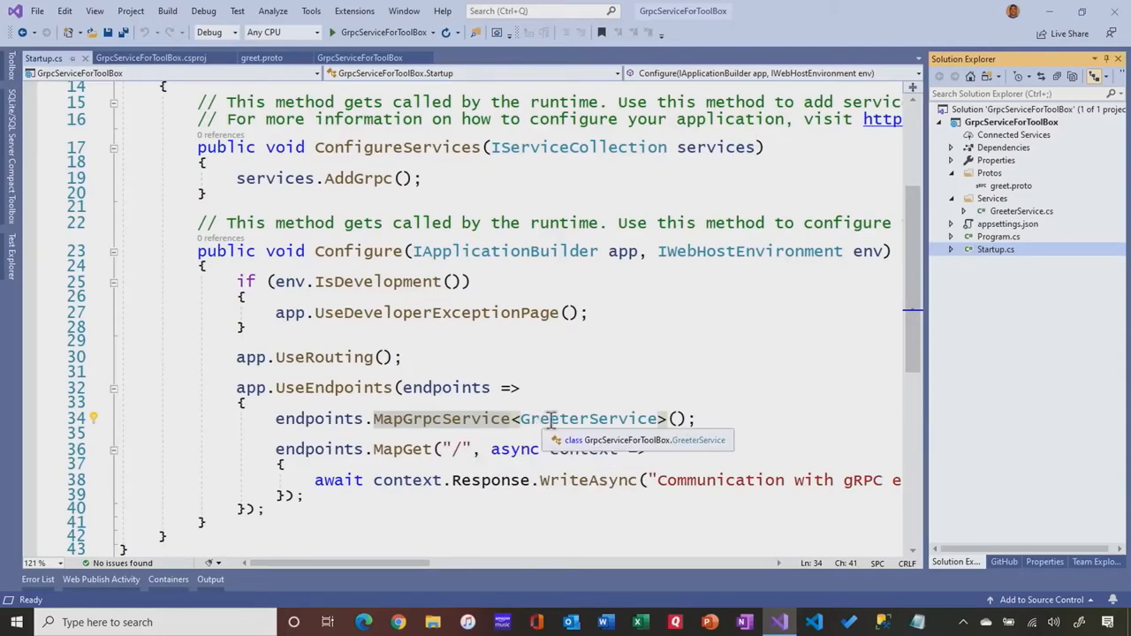
pyautogui.moveTo(590, 410)
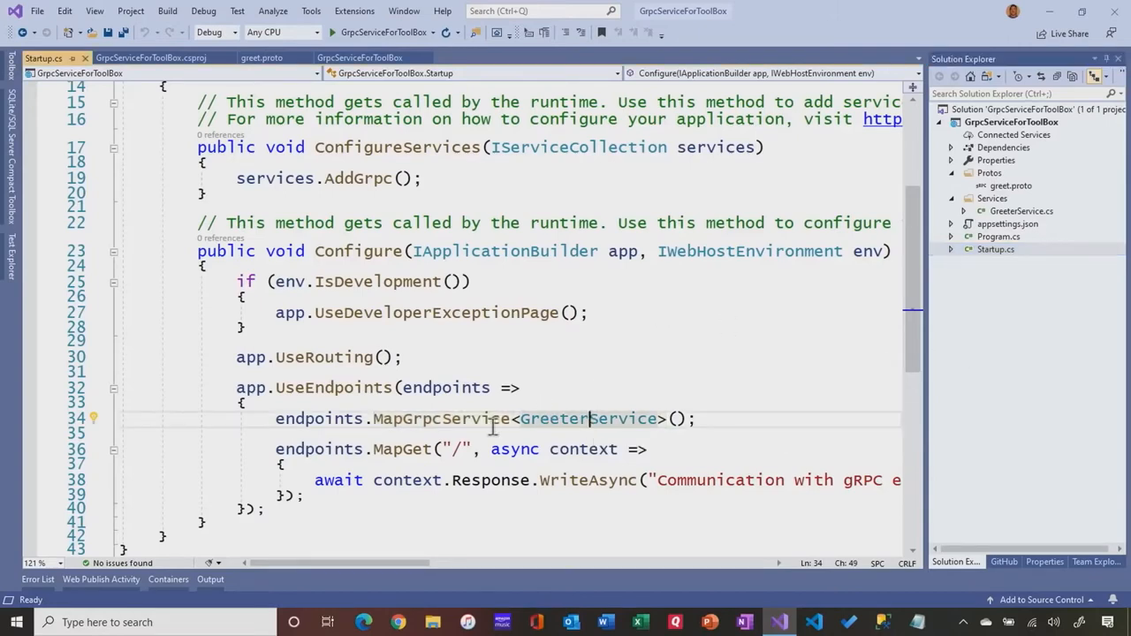
pyautogui.moveTo(529, 410)
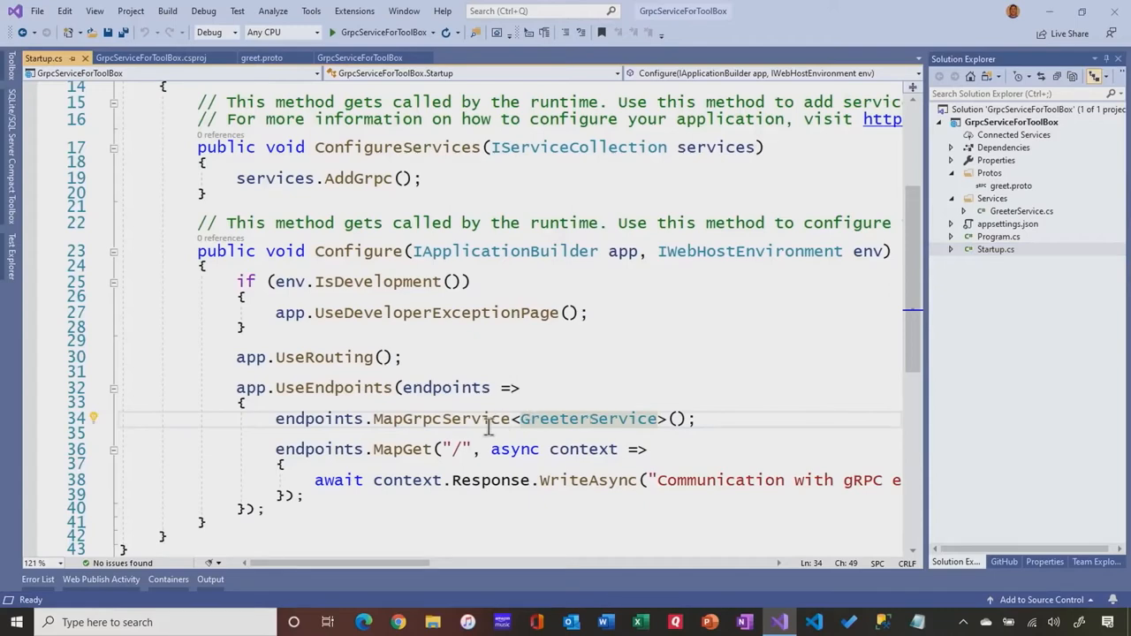
pyautogui.moveTo(491, 417)
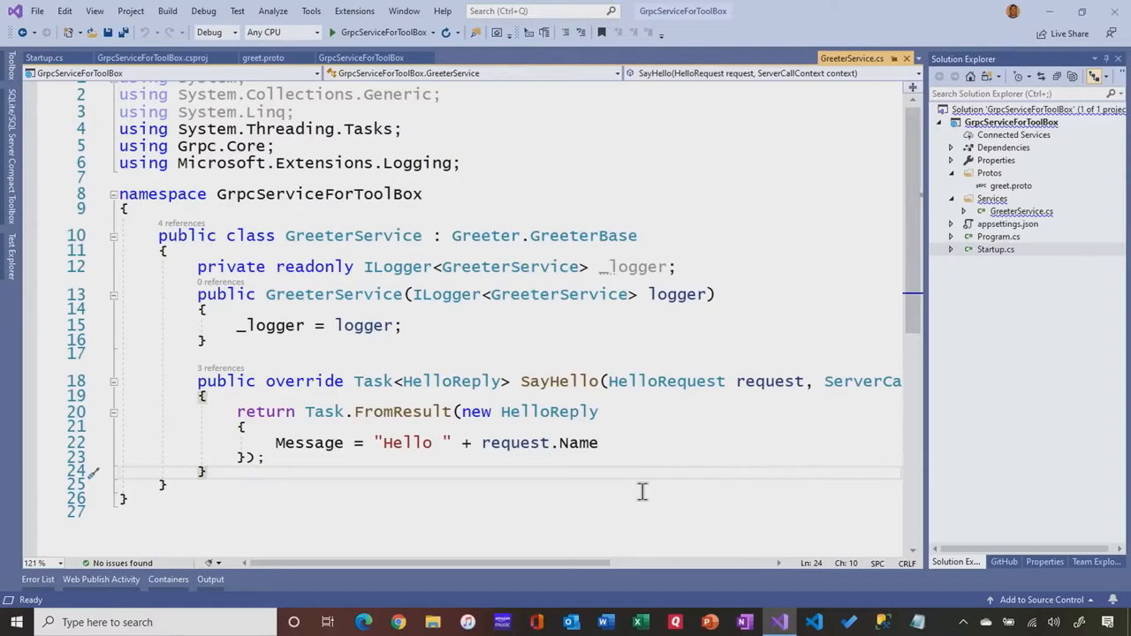
pyautogui.moveTo(574, 235)
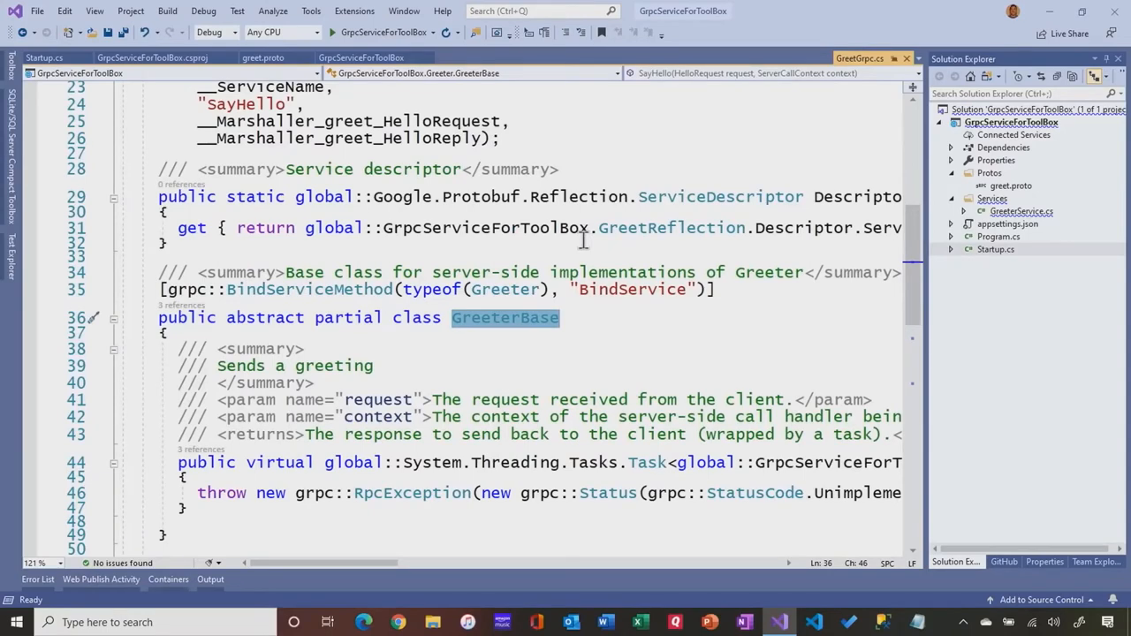
pyautogui.moveTo(650, 345)
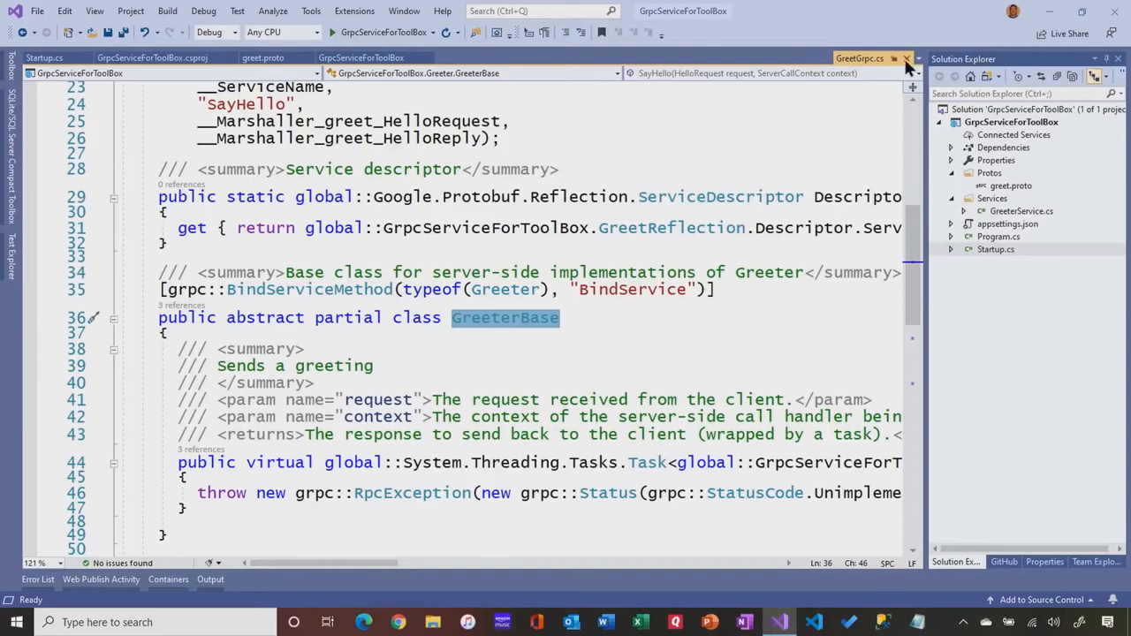
# Close the generated GreetGrpc.cs file, returning to Startup.cs
pyautogui.click(43, 56)
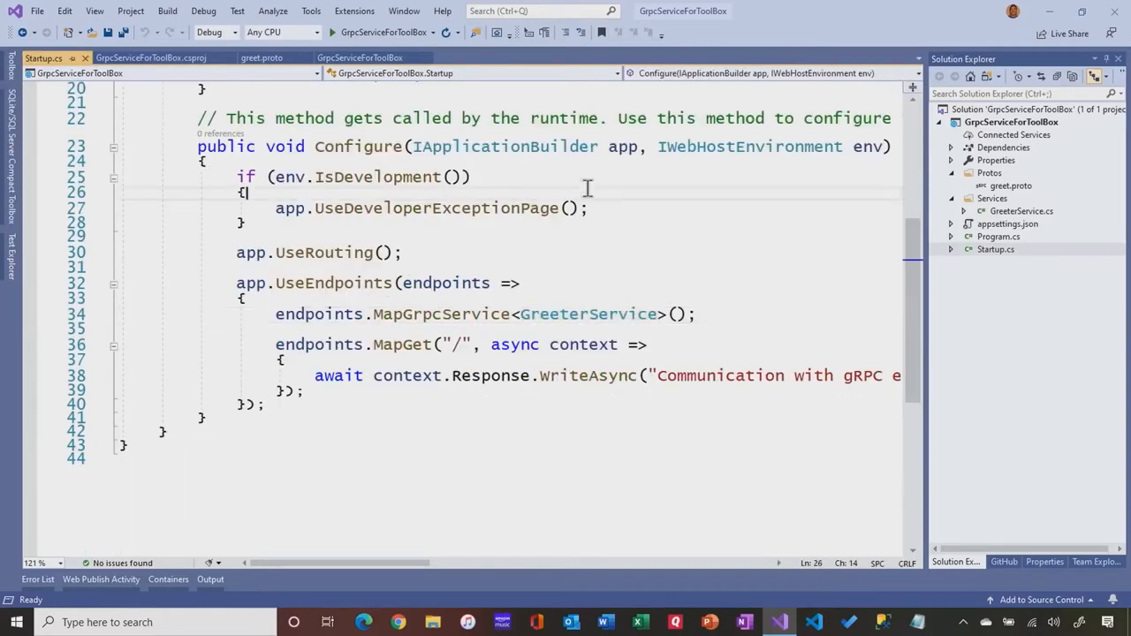
# Open GreeterService.cs with its SayHello override
pyautogui.doubleClick(587, 315)
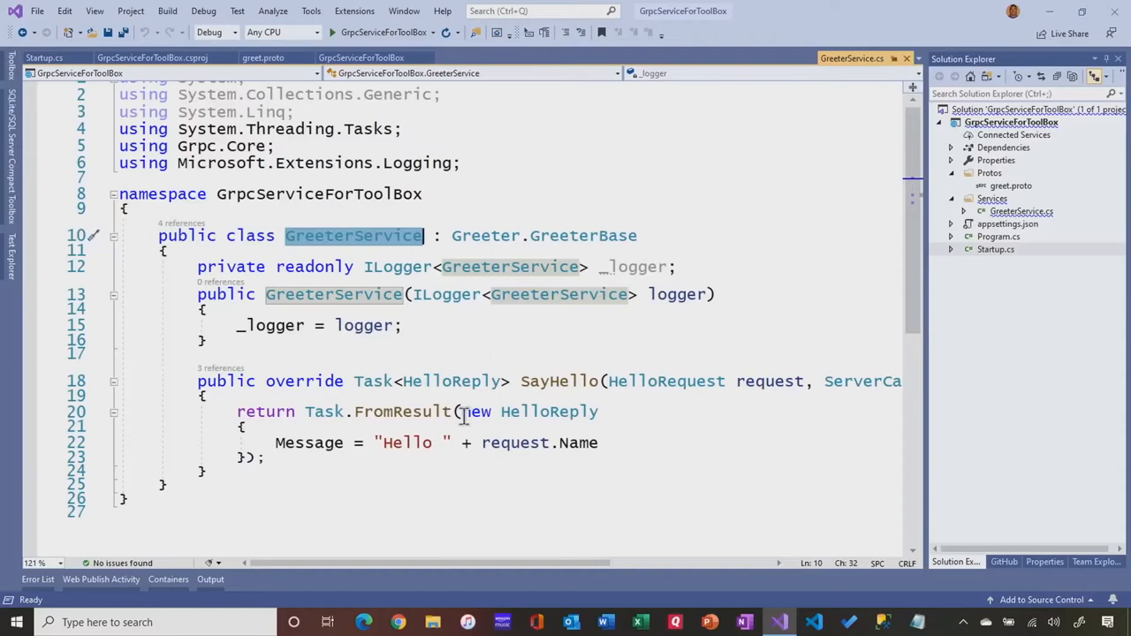
pyautogui.moveTo(559, 381)
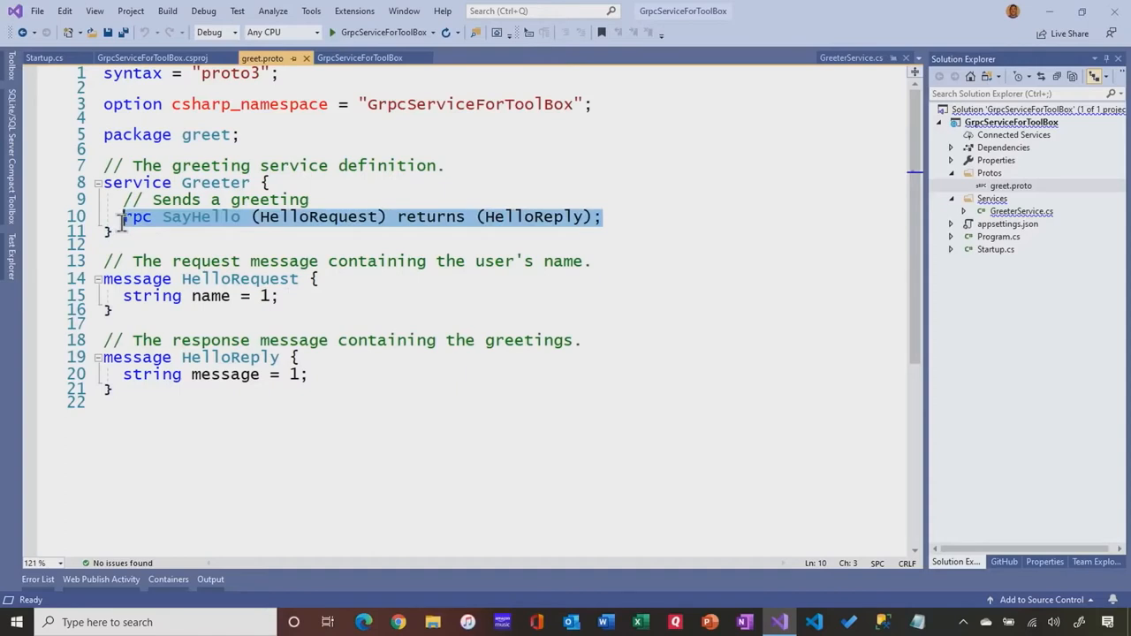
# Rename the copied rpc to SayHello2 in greet.proto and save the file
pyautogui.click(604, 216)
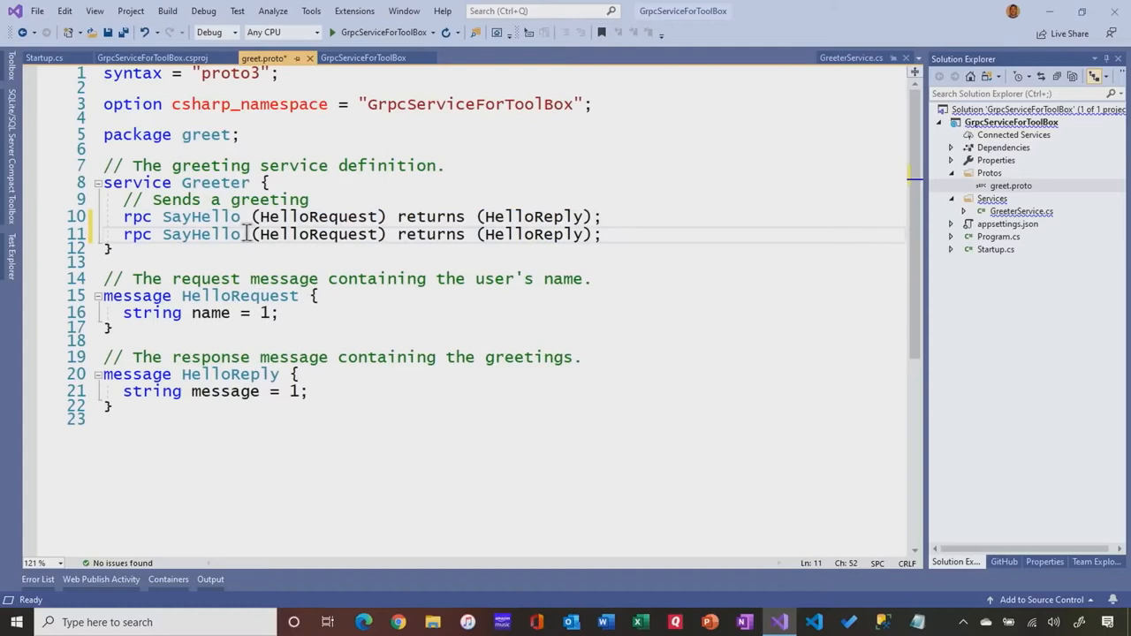
pyautogui.write('2')
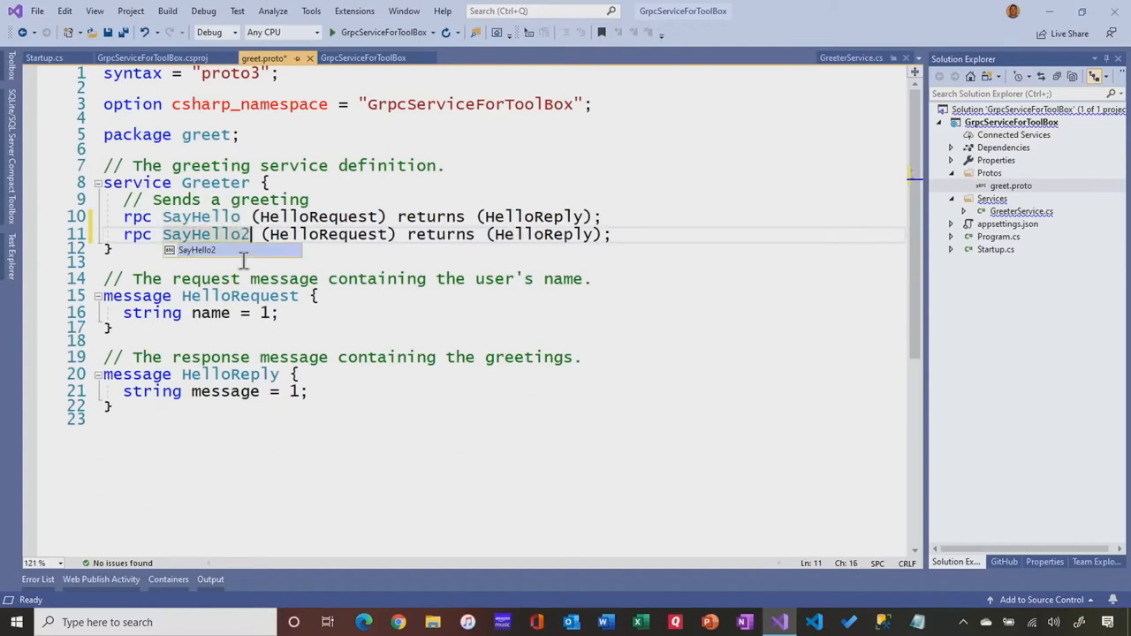
pyautogui.press('ctrl+s')
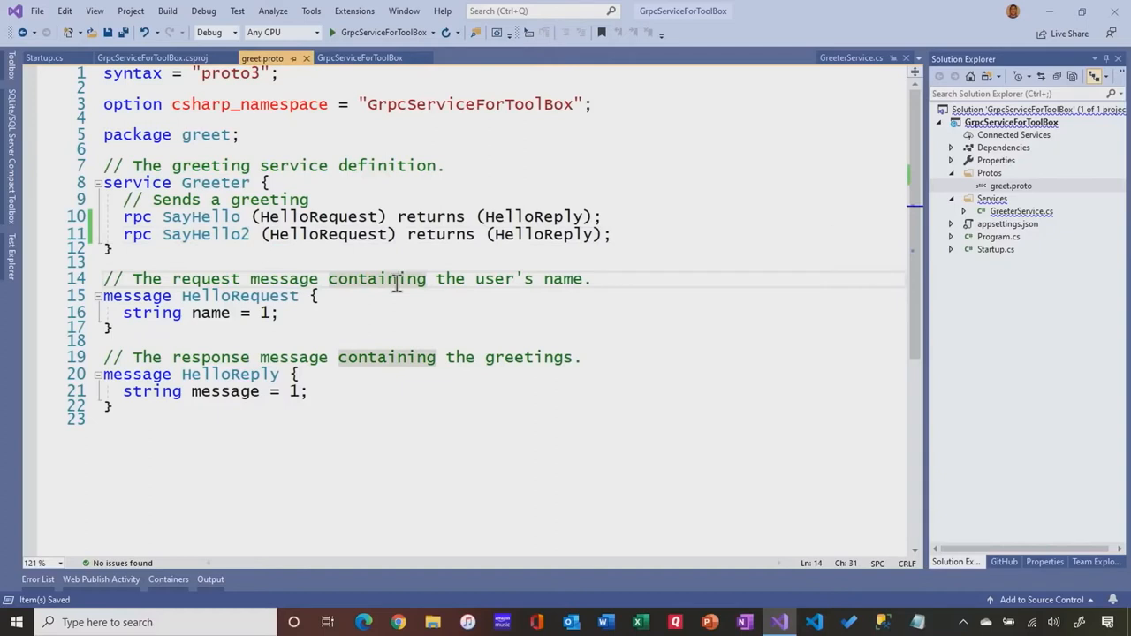
pyautogui.moveTo(788, 250)
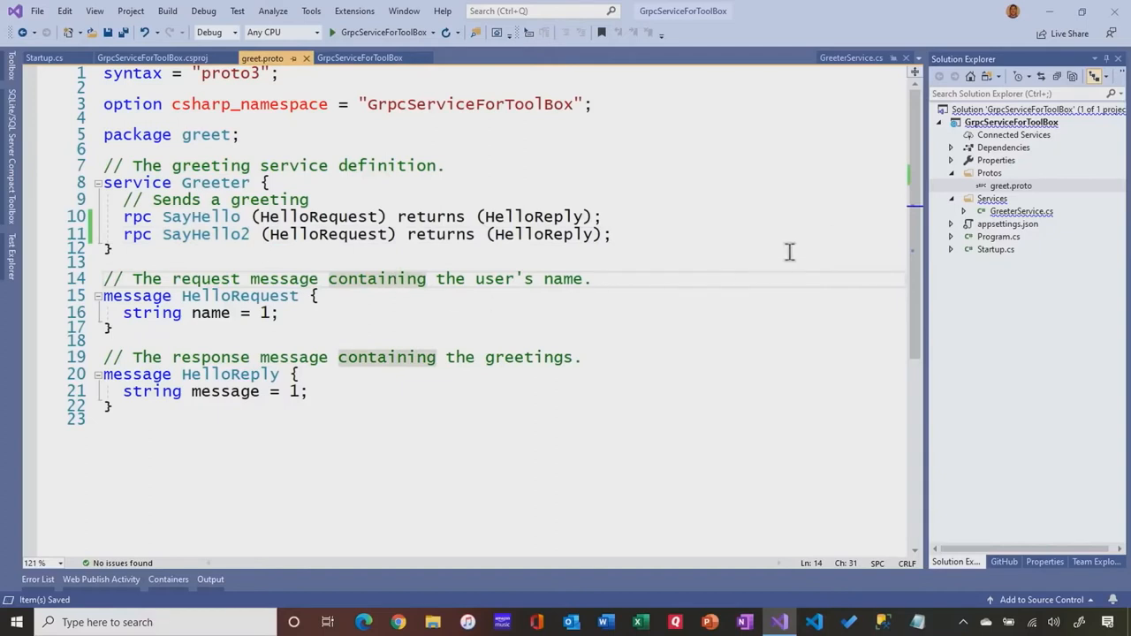
pyautogui.click(1021, 212)
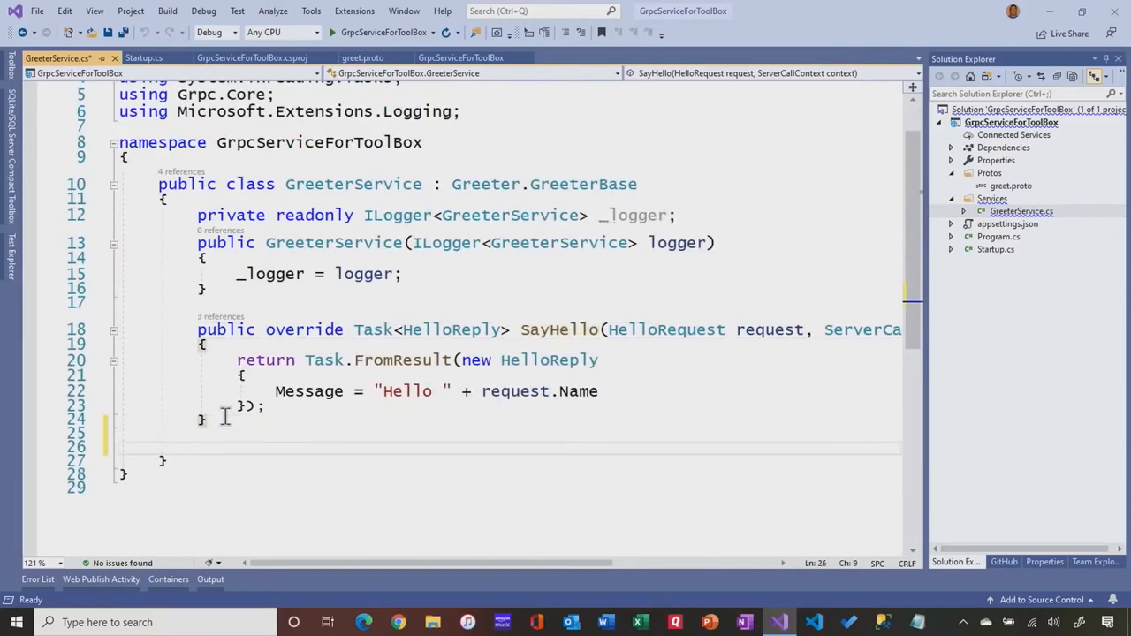
# Add an override of SayHello2 in GreeterService via IntelliSense and save
pyautogui.write('override Task<HelloReply> SayHello2(HelloRequest request, ServerC')
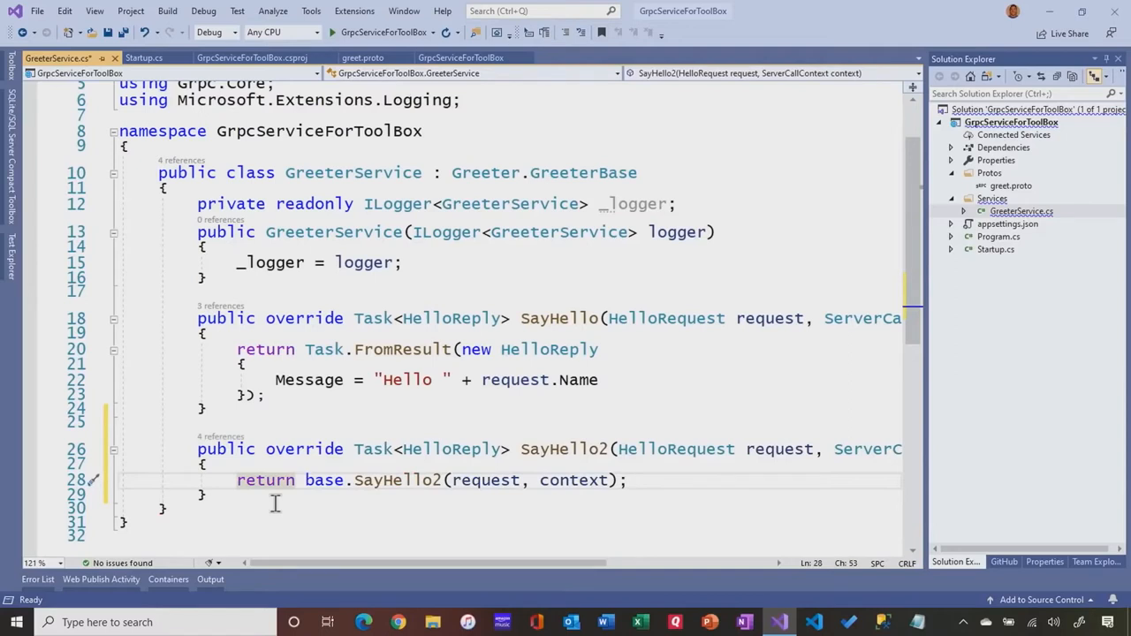
pyautogui.click(627, 480)
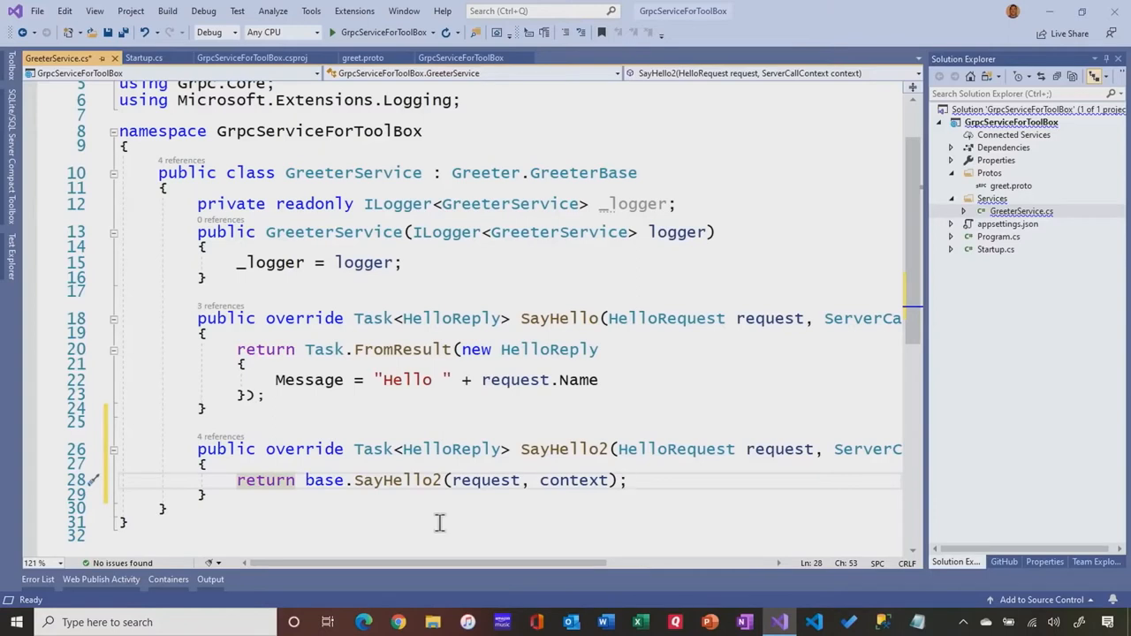
pyautogui.press('ctrl+s')
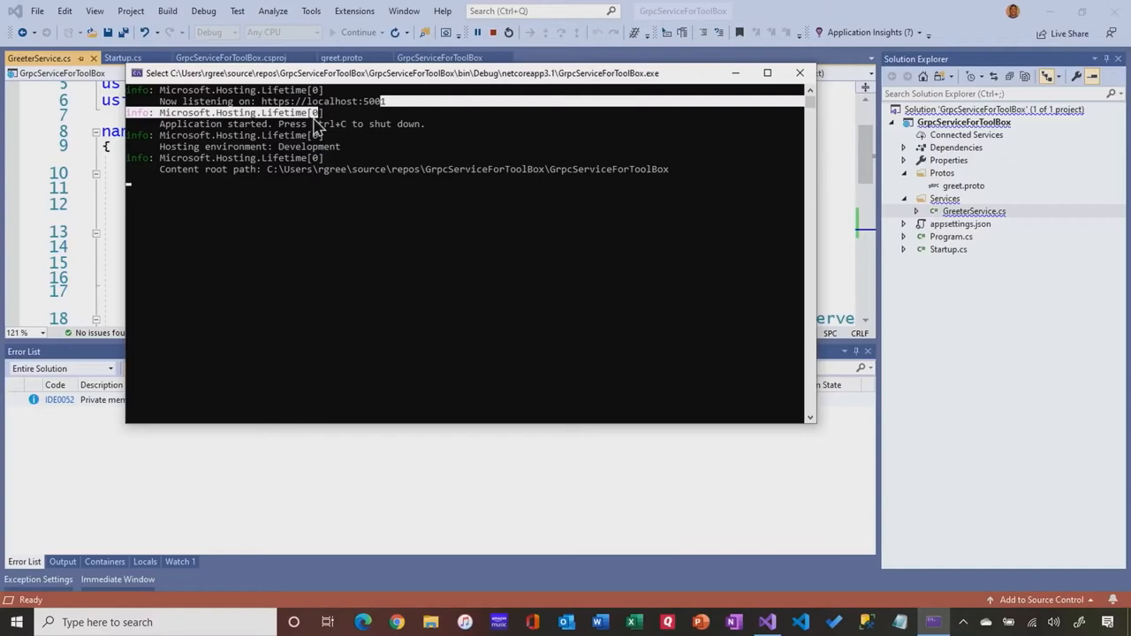
pyautogui.doubleClick(318, 101)
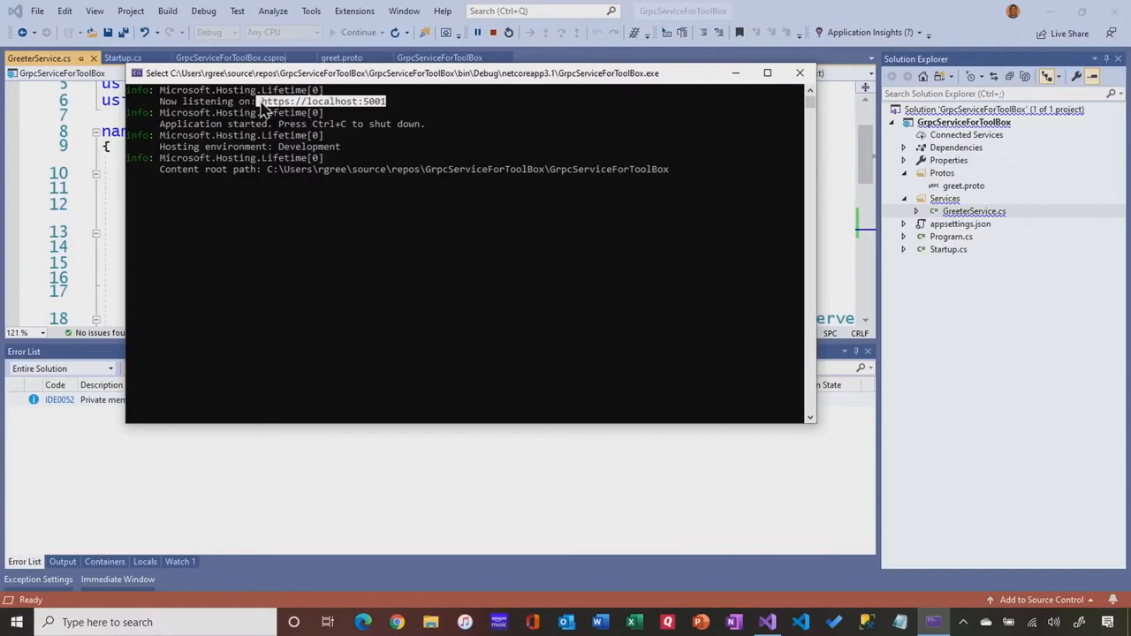
pyautogui.moveTo(265, 106)
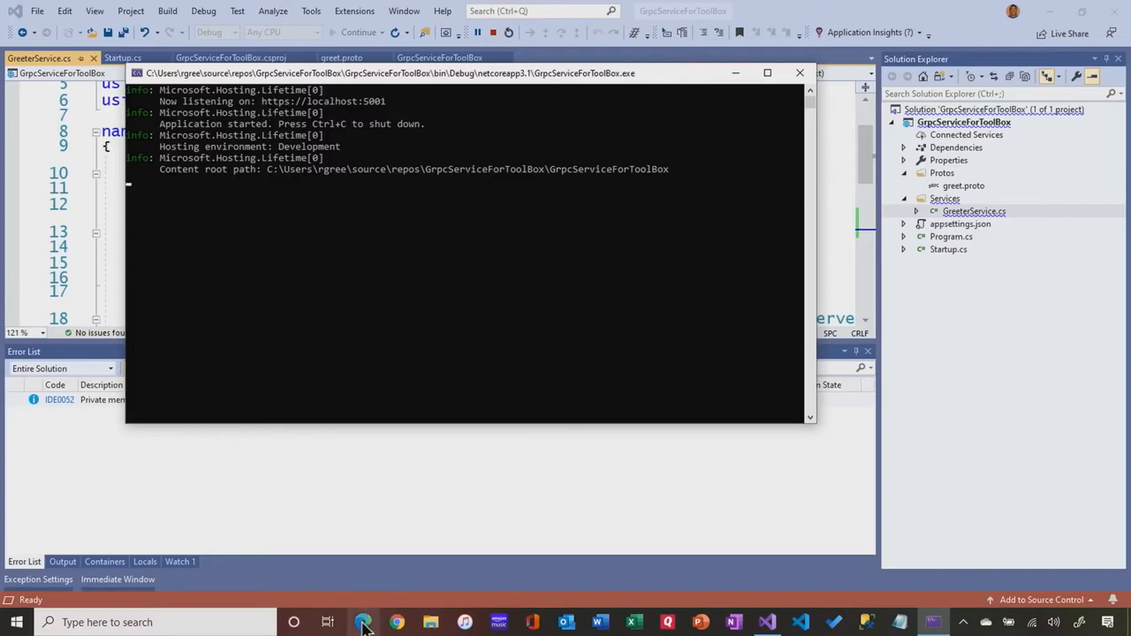
pyautogui.click(364, 622)
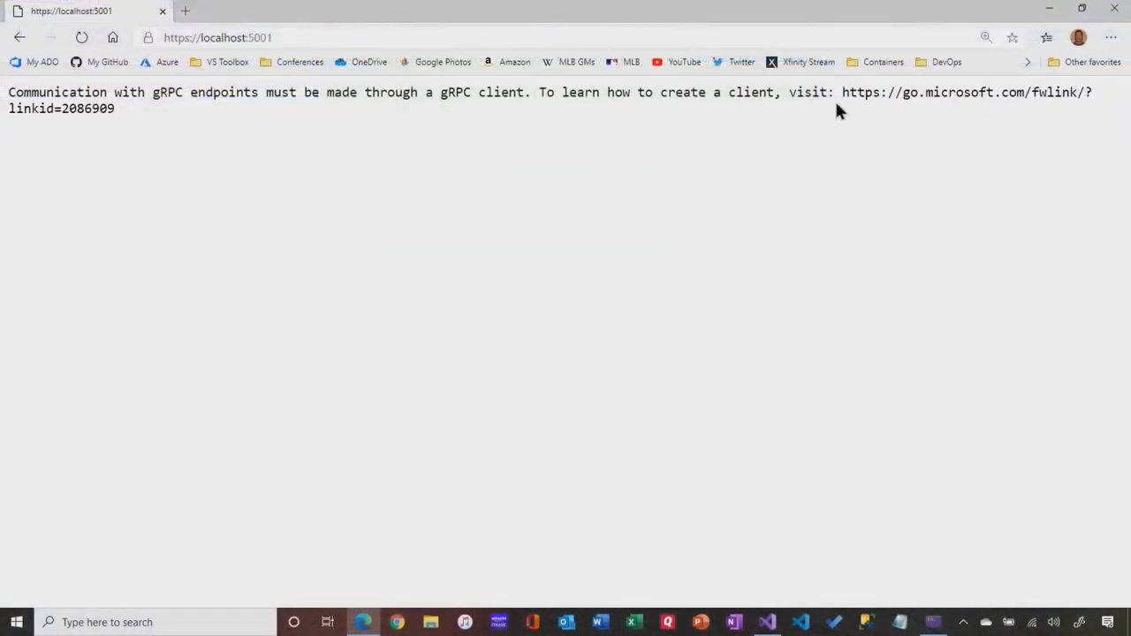
pyautogui.moveTo(788, 153)
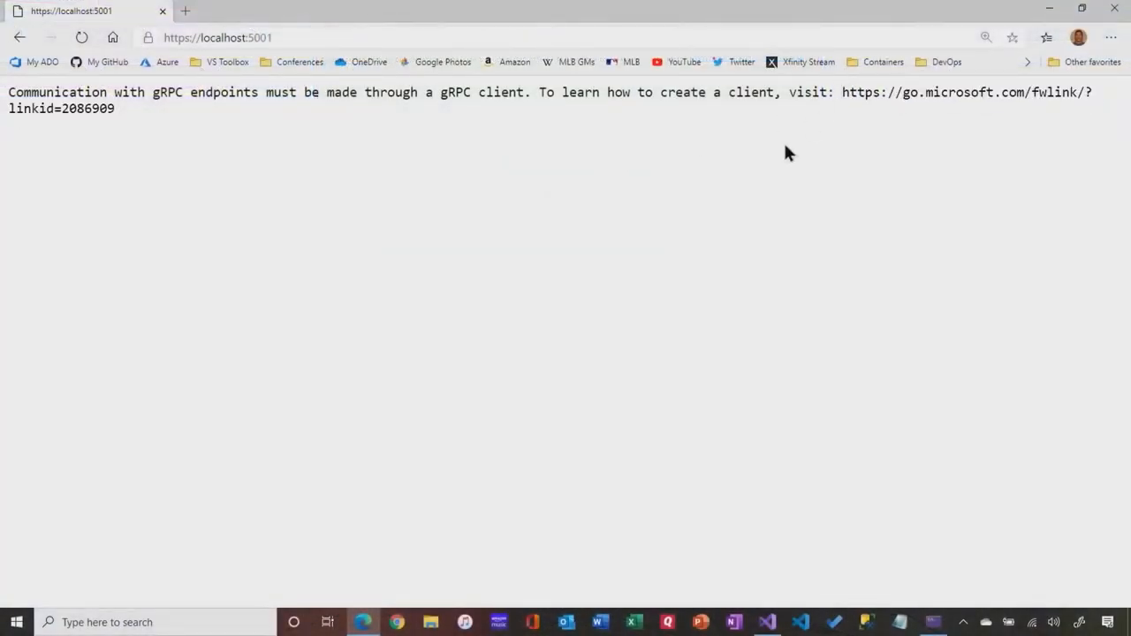
pyautogui.moveTo(792, 181)
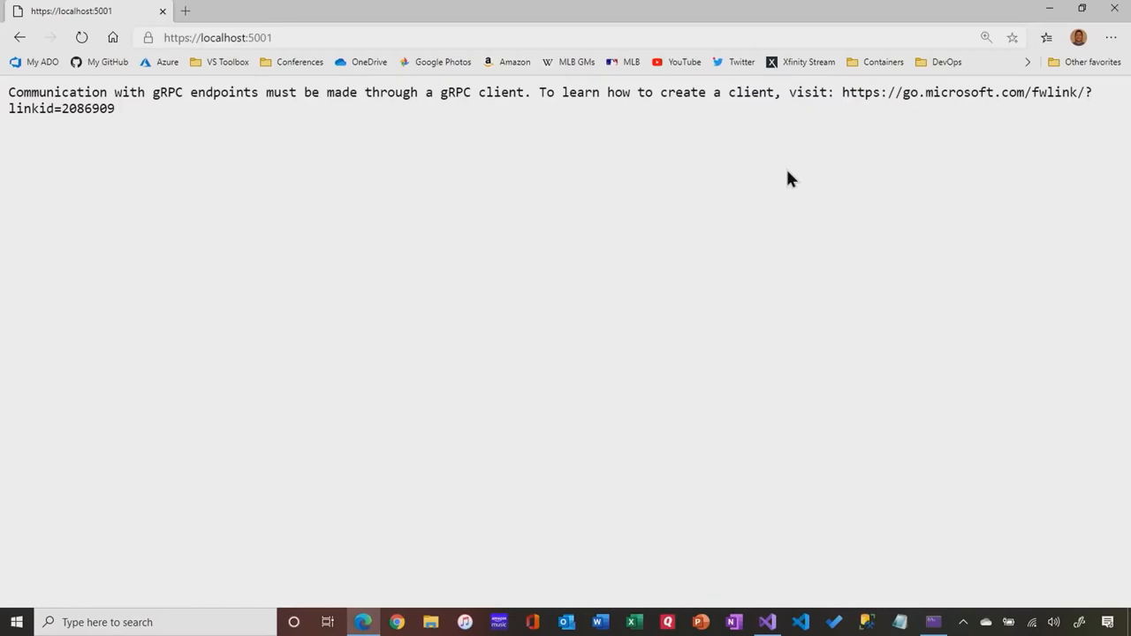
pyautogui.moveTo(958, 130)
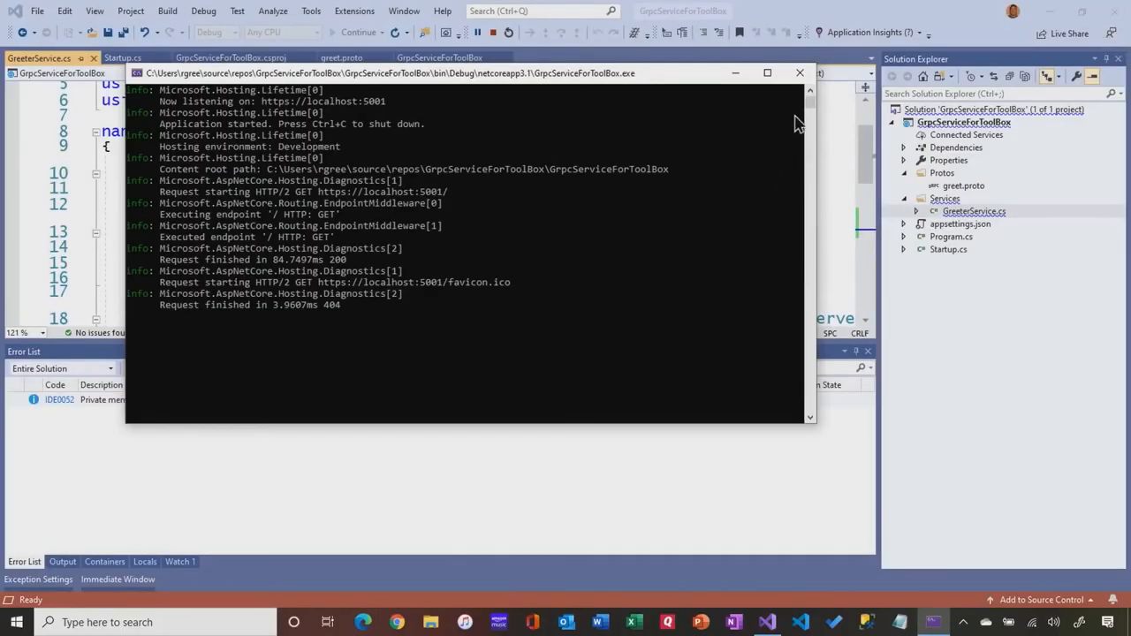
pyautogui.moveTo(800, 72)
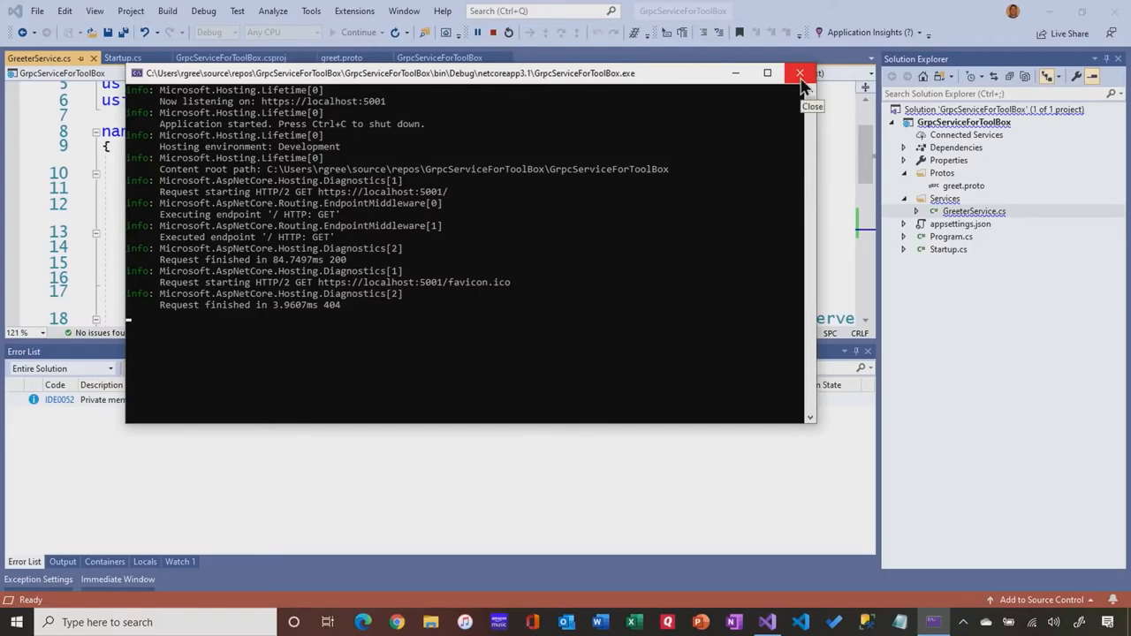
# Close the running service's console window to stop it
pyautogui.click(800, 73)
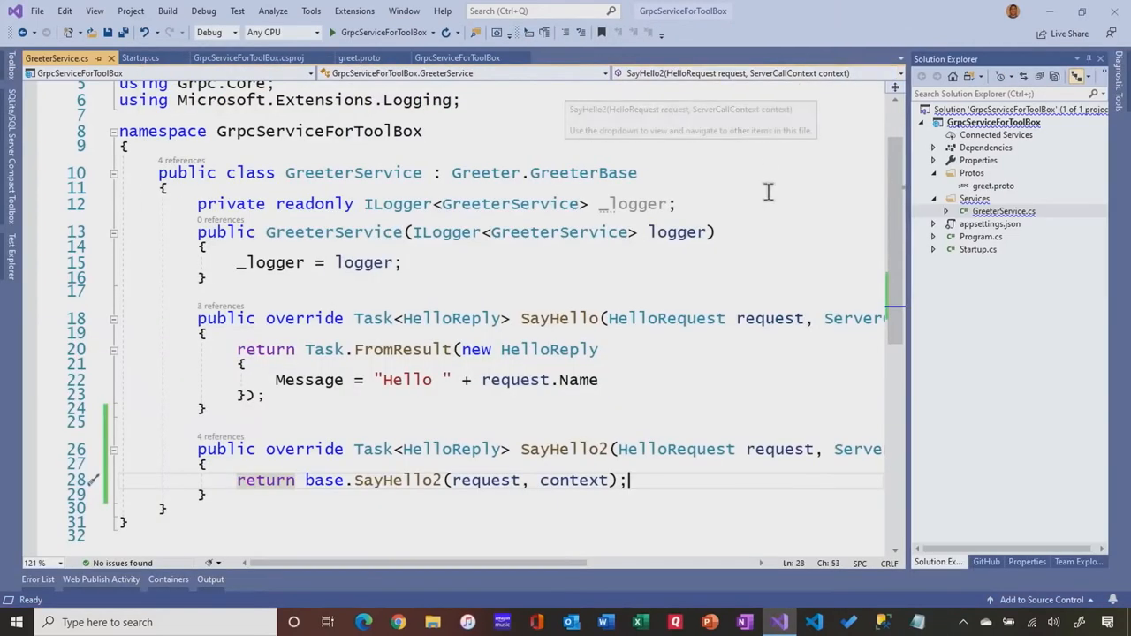
pyautogui.moveTo(804, 295)
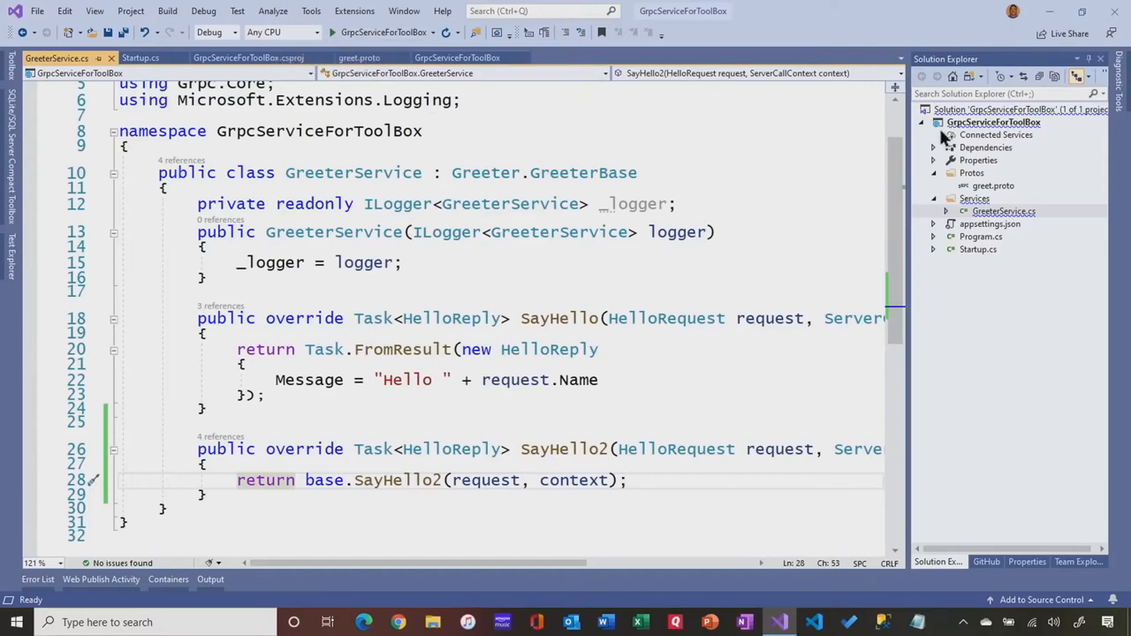
# Add a new Console App (.NET Core) project, ConsoleApp1, to the solution
pyautogui.rightClick(998, 109)
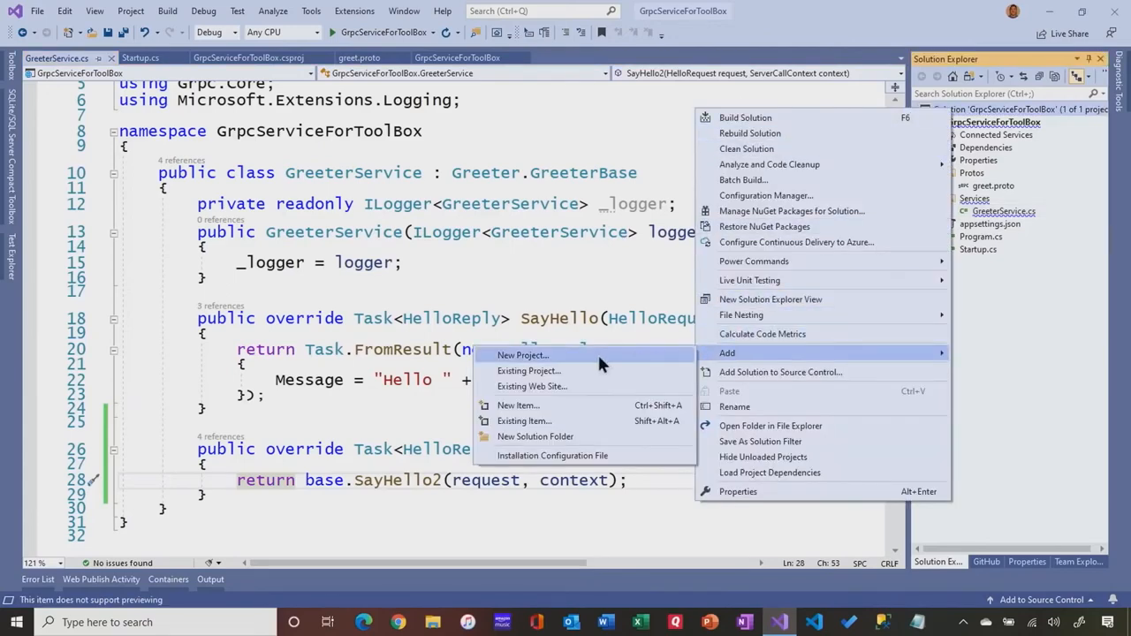
pyautogui.click(521, 354)
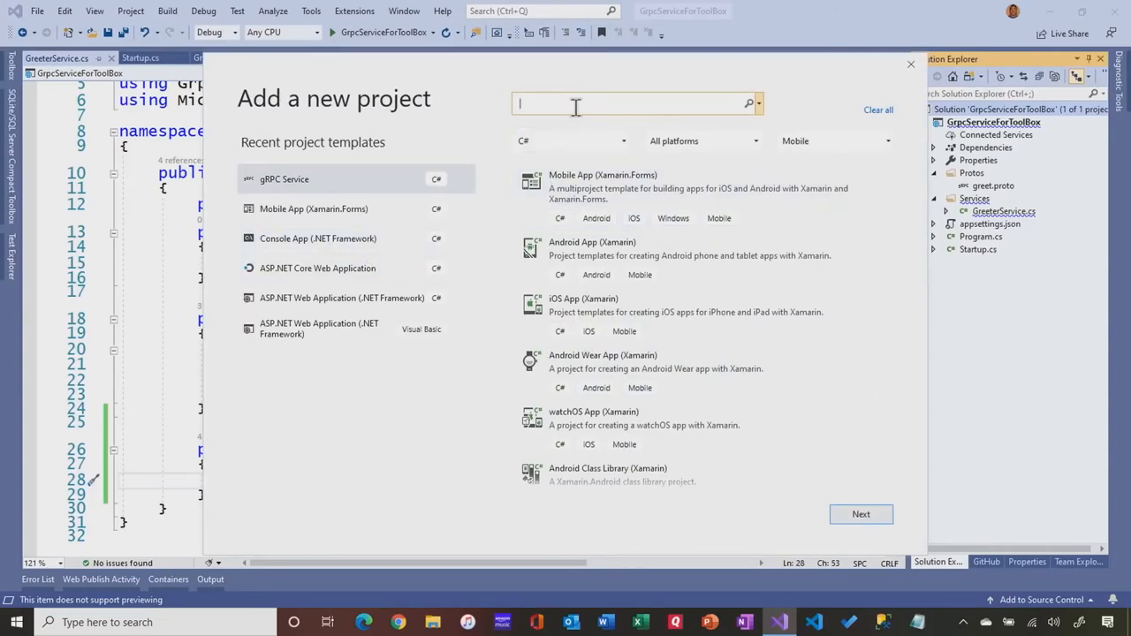
pyautogui.write('console')
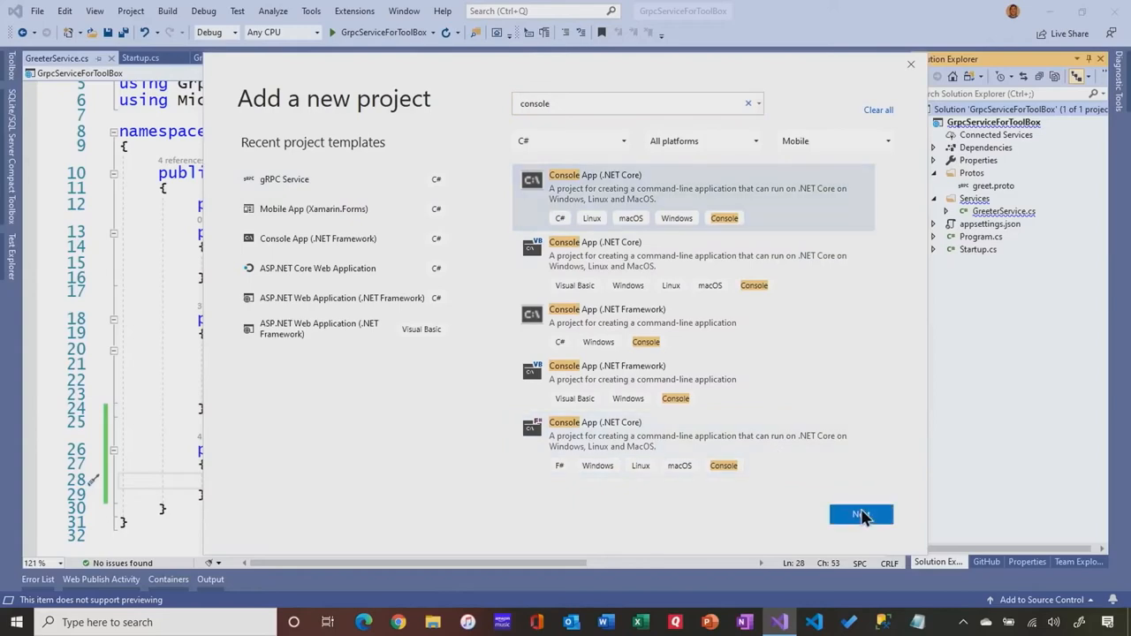
pyautogui.click(860, 515)
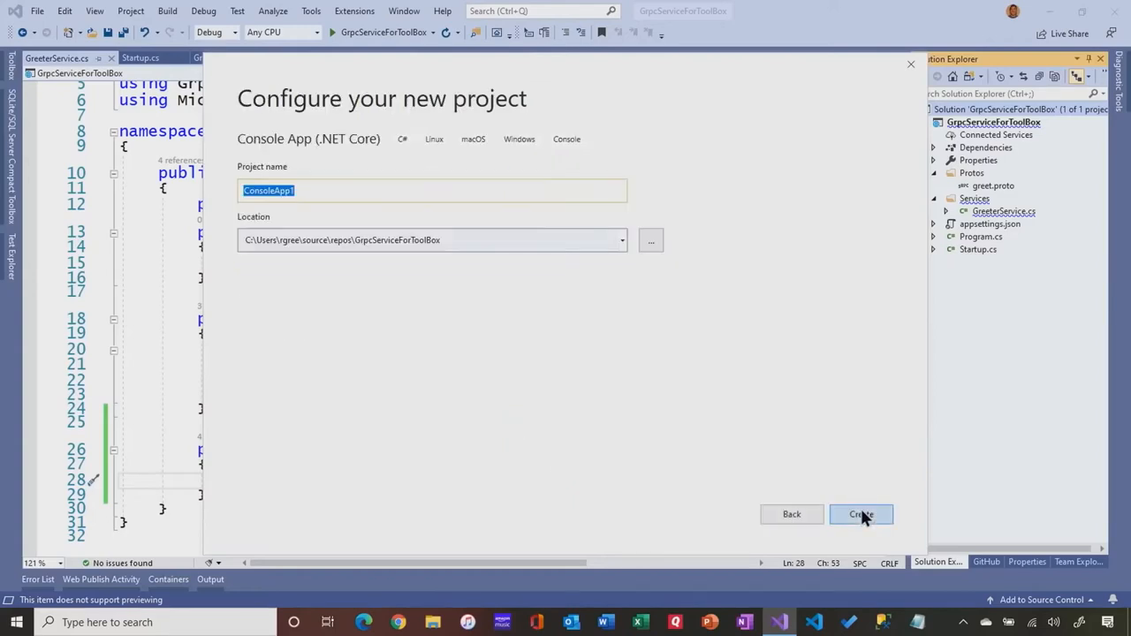
pyautogui.click(861, 514)
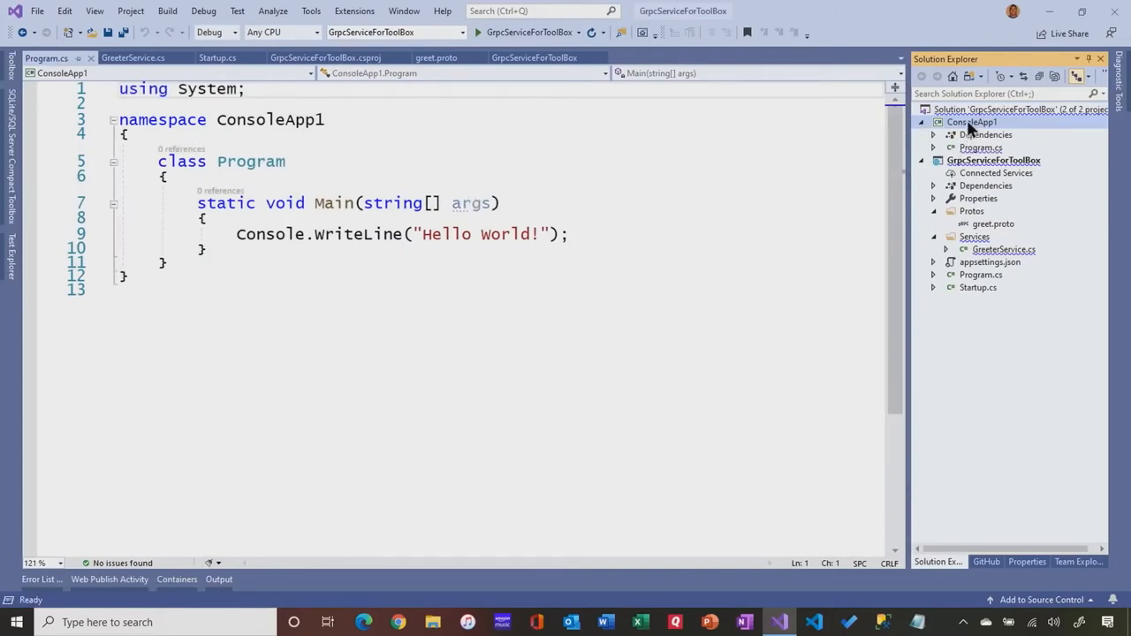
pyautogui.moveTo(470, 201)
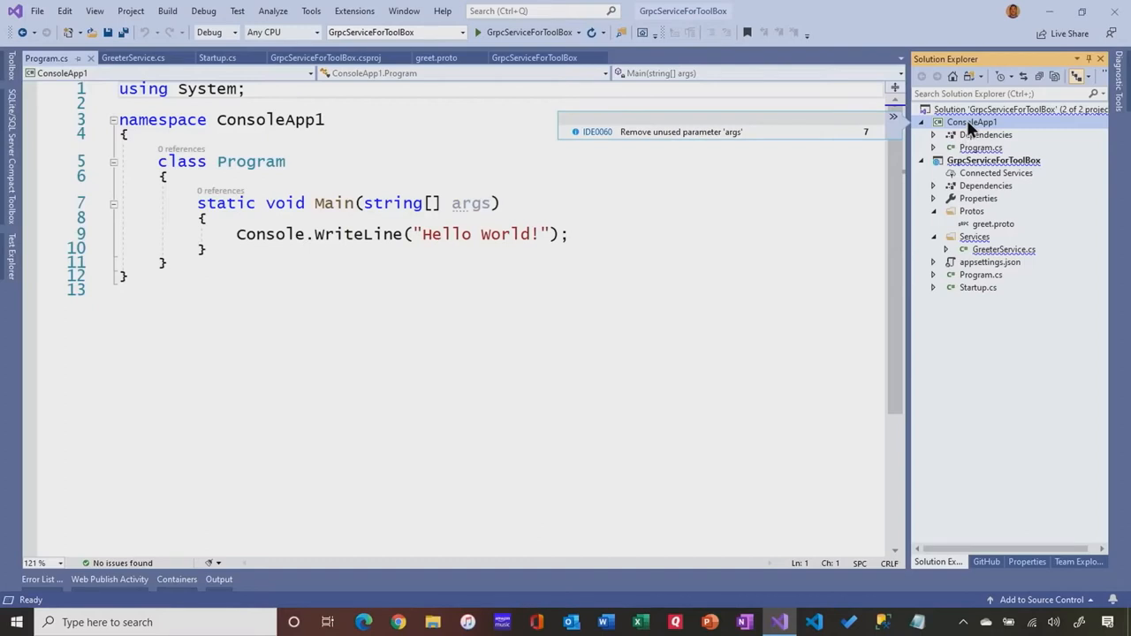
# Start a new gRPC service reference on ConsoleApp1 and browse for its protobuf file
pyautogui.rightClick(972, 122)
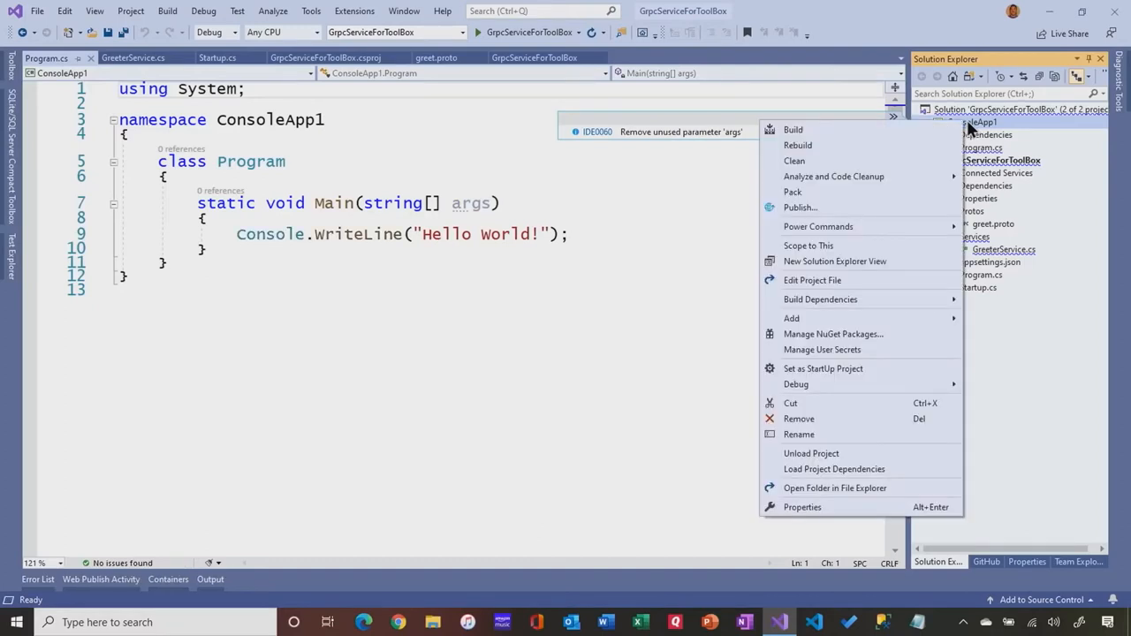
pyautogui.moveTo(821, 349)
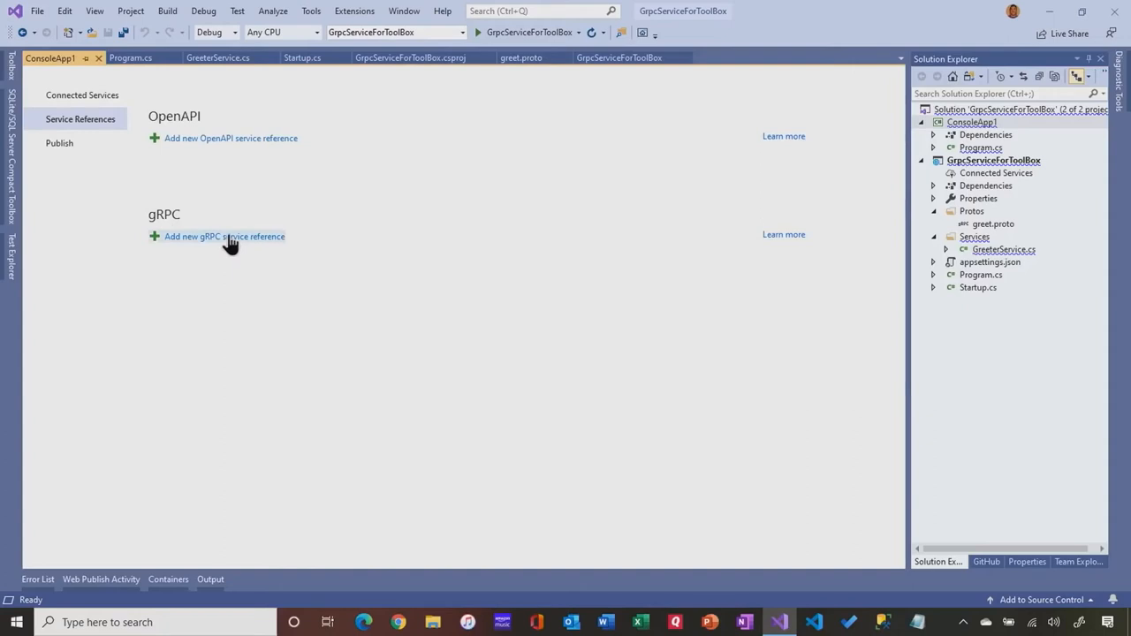
pyautogui.moveTo(241, 247)
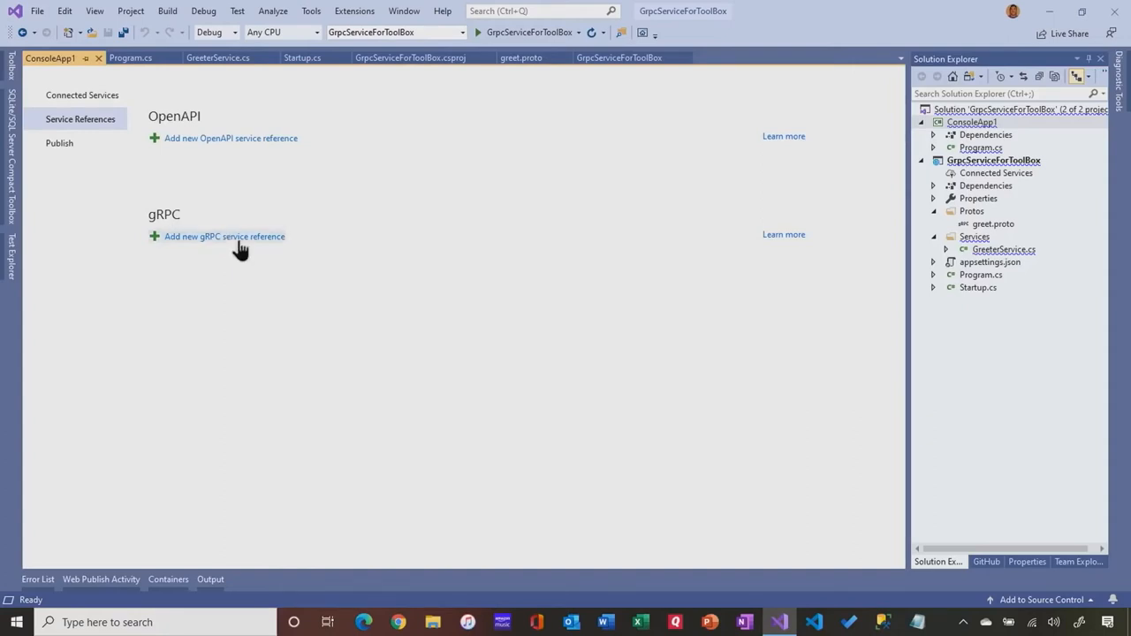
pyautogui.click(222, 237)
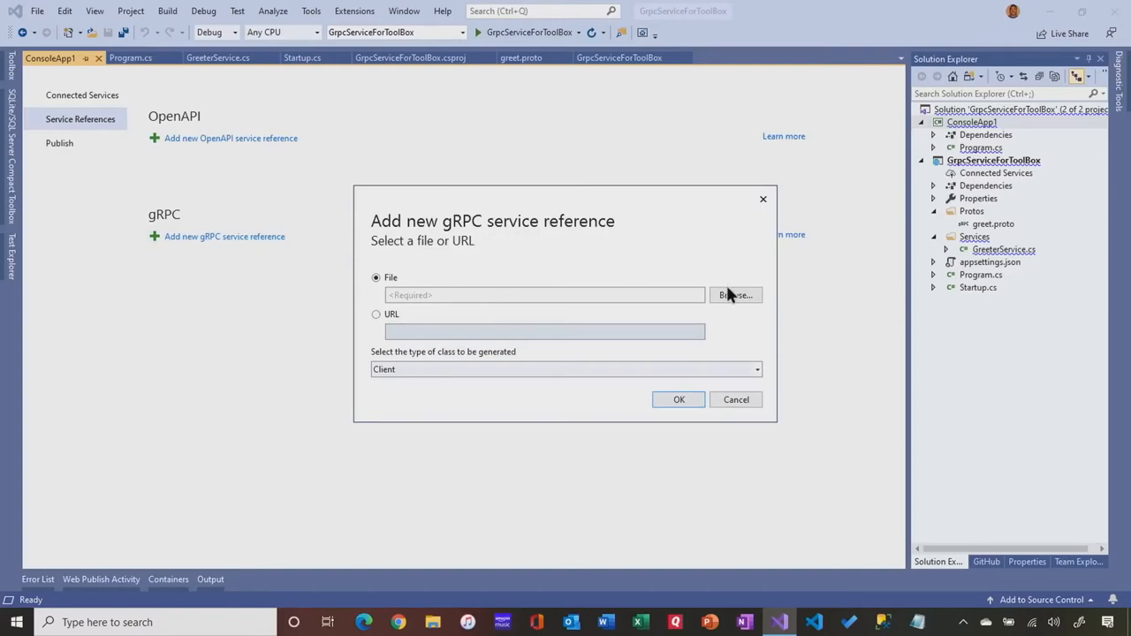
pyautogui.click(735, 295)
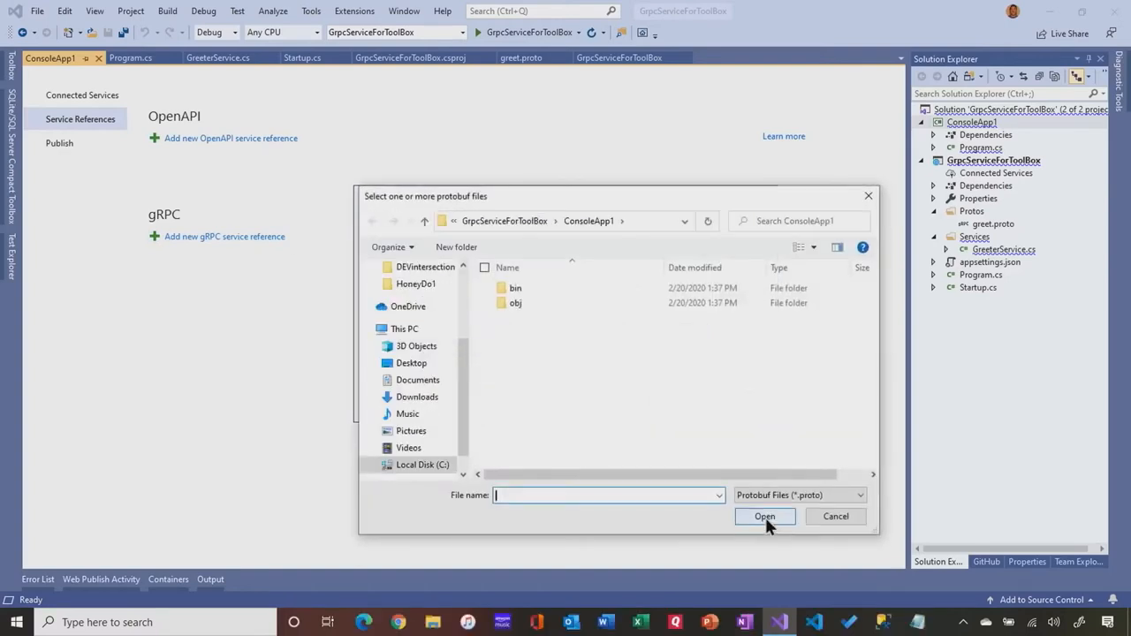